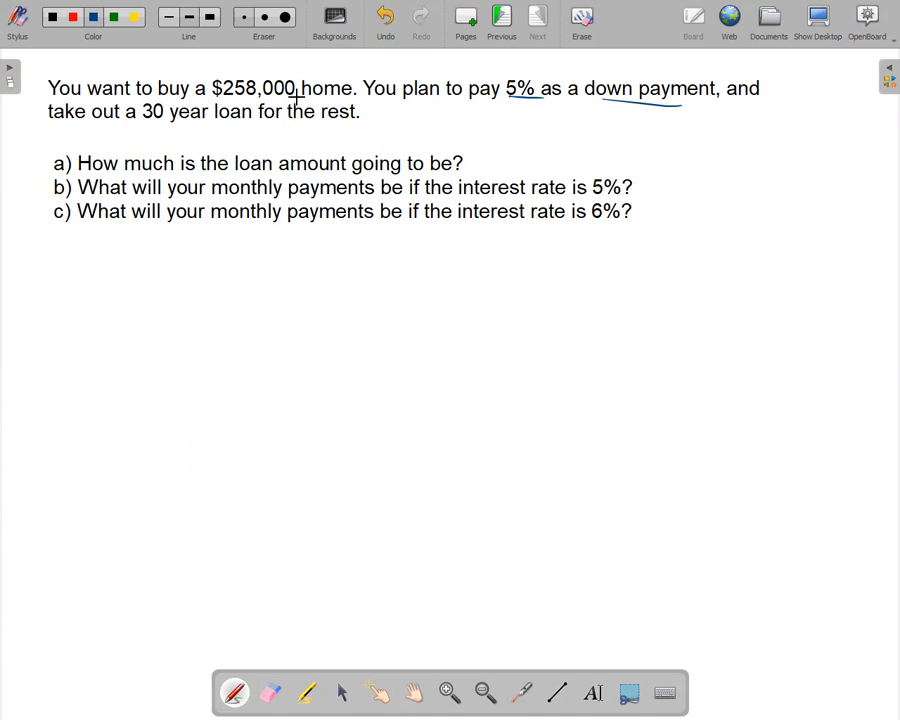
{"action": "mouse_move", "coordinate": [576, 96]}
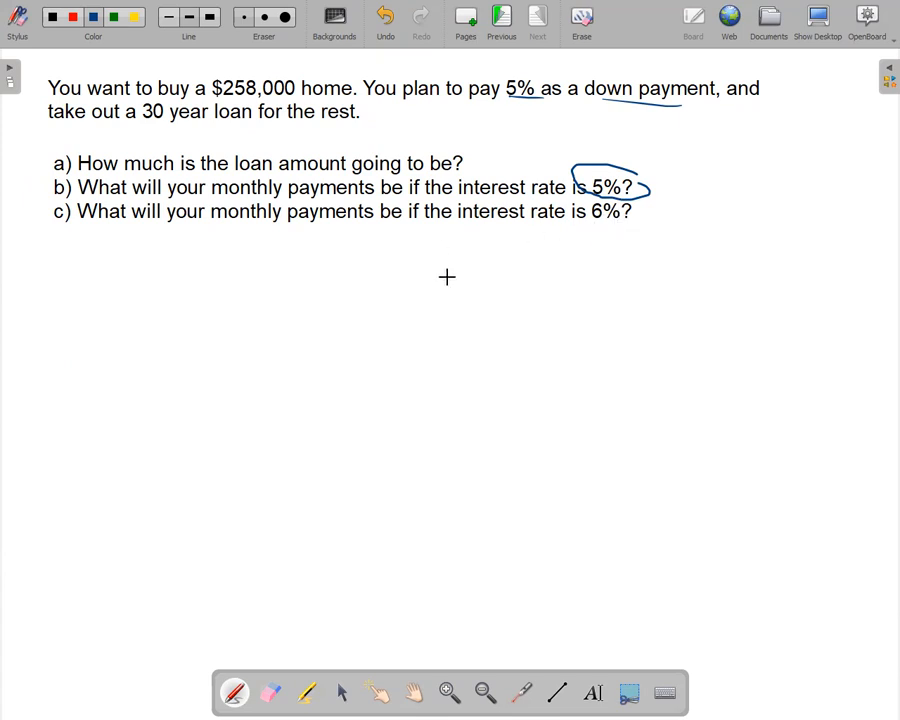
{"action": "mouse_move", "coordinate": [766, 42]}
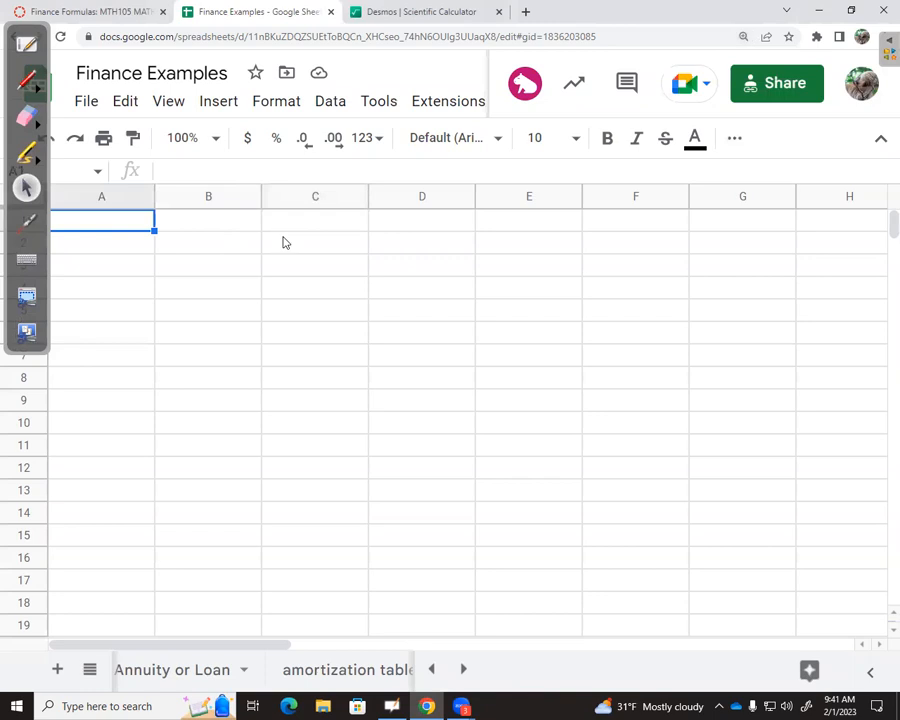
- Enter the row labels Cost, Down payment and Loan balance in column A
{"action": "type", "text": "Cost"}
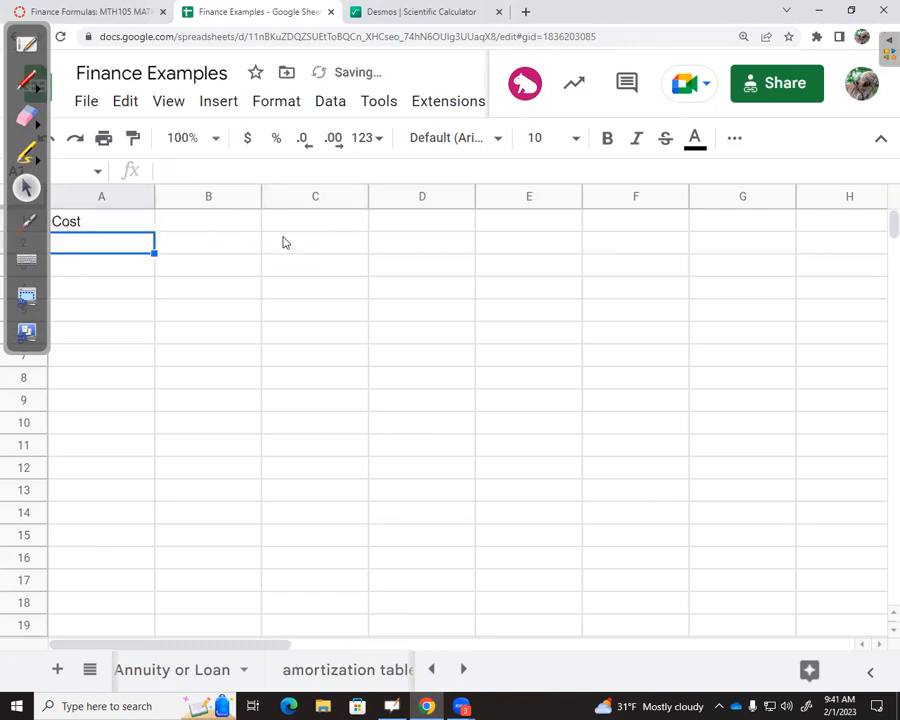
{"action": "type", "text": "Down"}
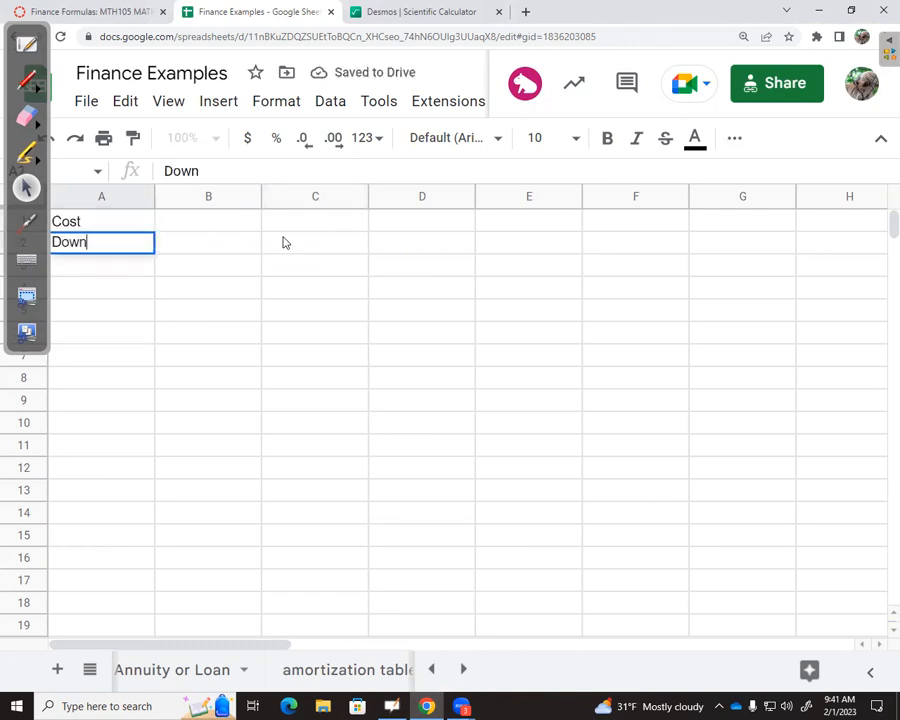
{"action": "type", "text": "payment"}
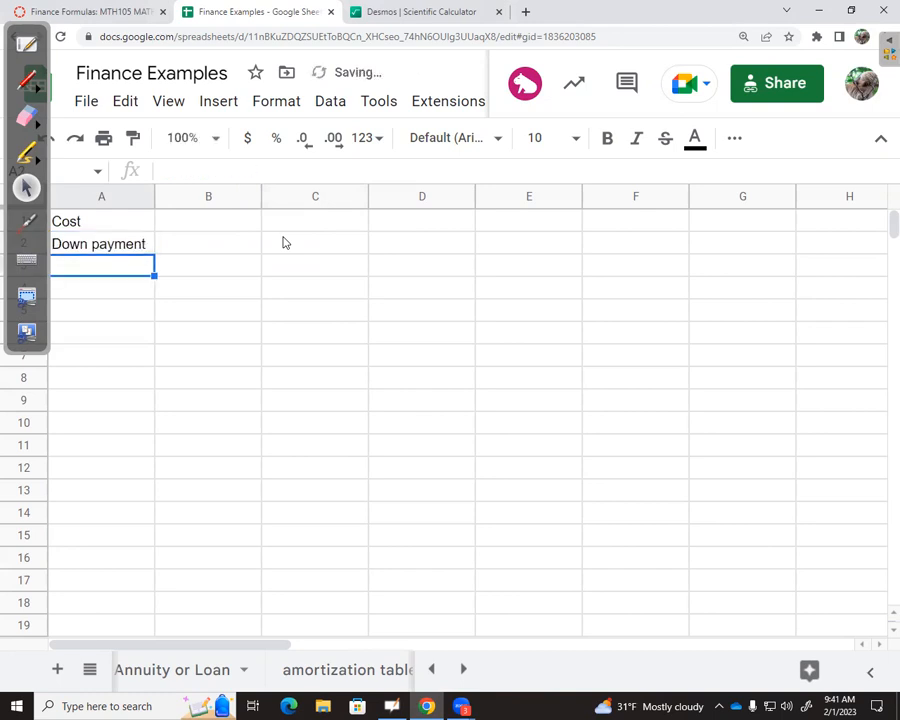
{"action": "type", "text": "Ba"}
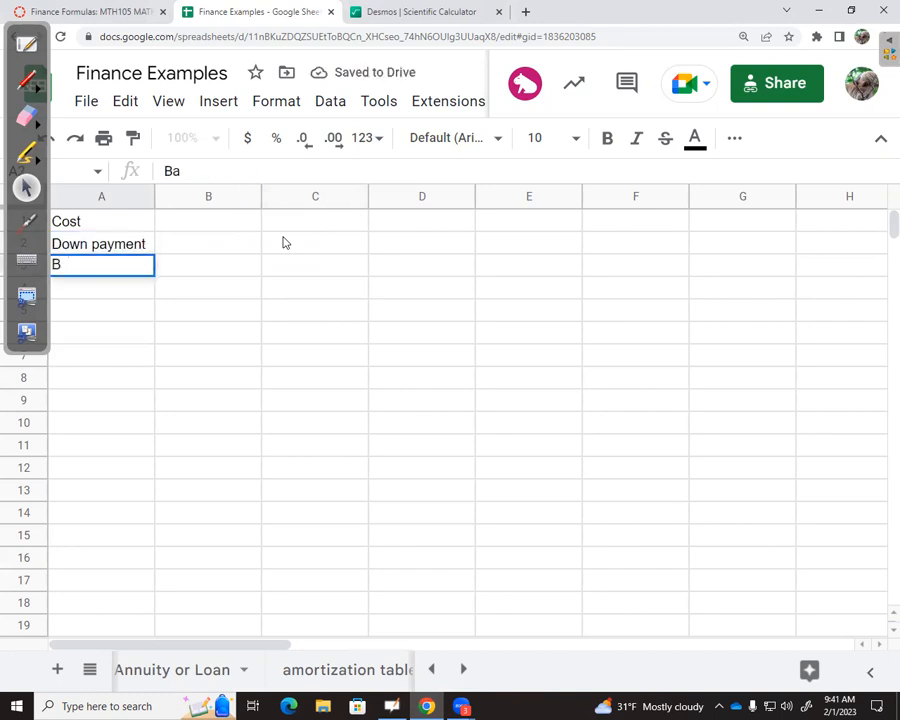
{"action": "type", "text": "Loan balan"}
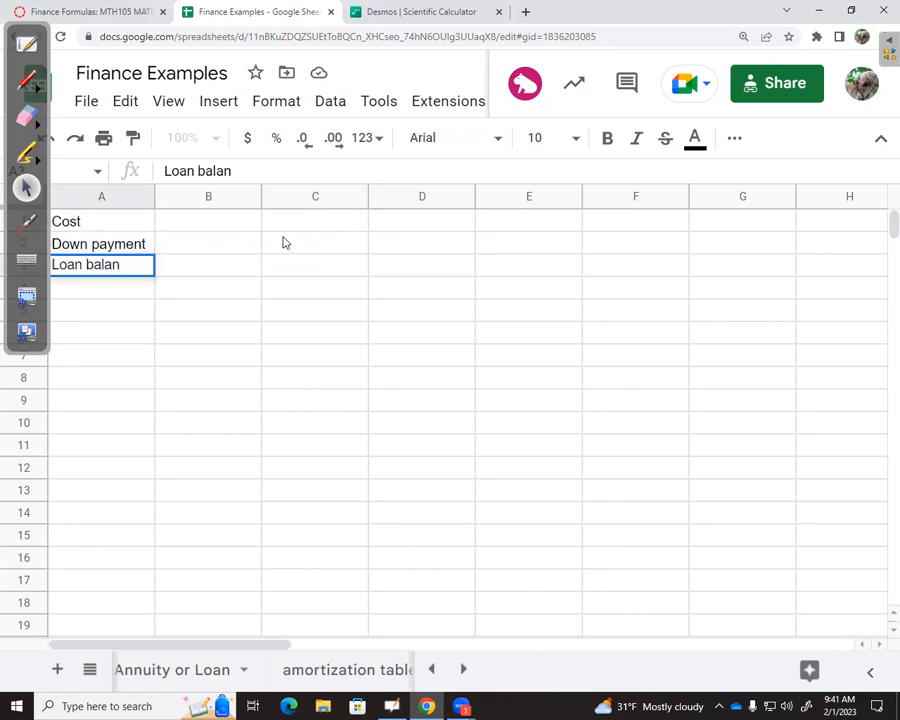
{"action": "type", "text": "ce"}
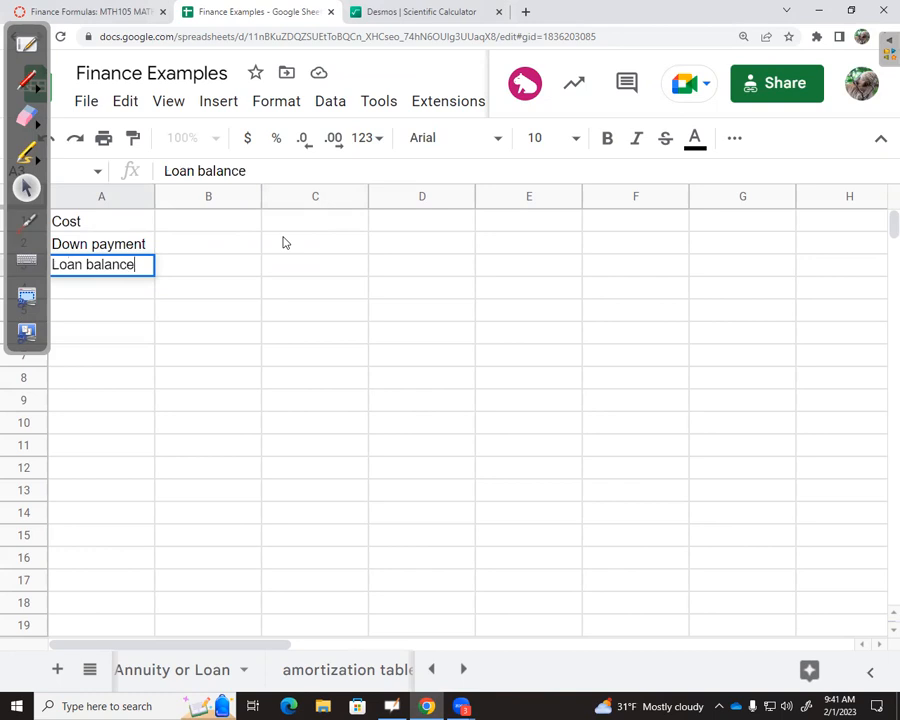
{"action": "key", "text": "enter"}
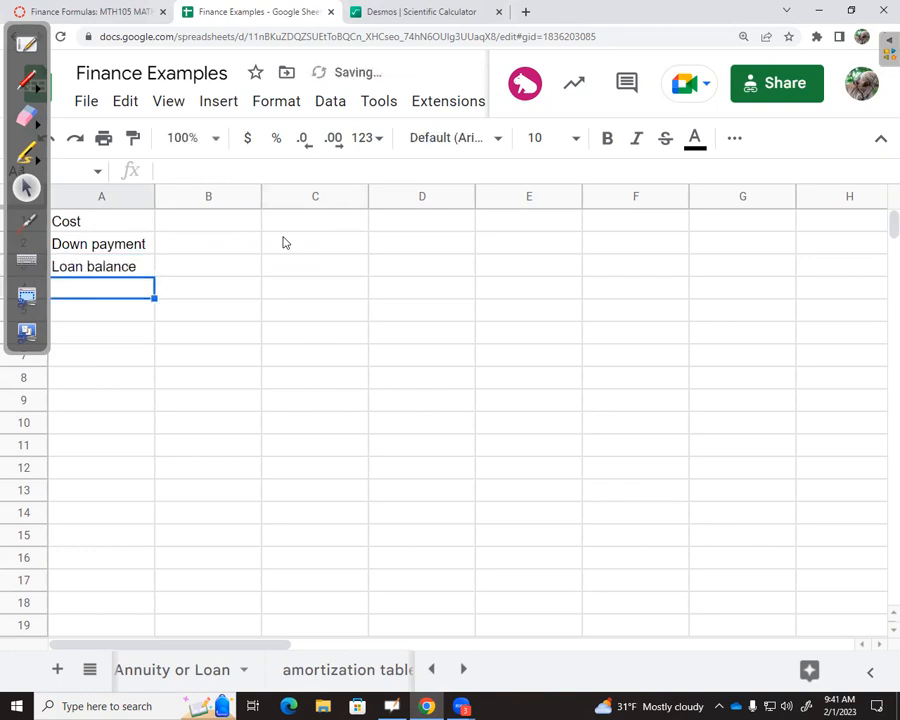
{"action": "left_click", "coordinate": [208, 220]}
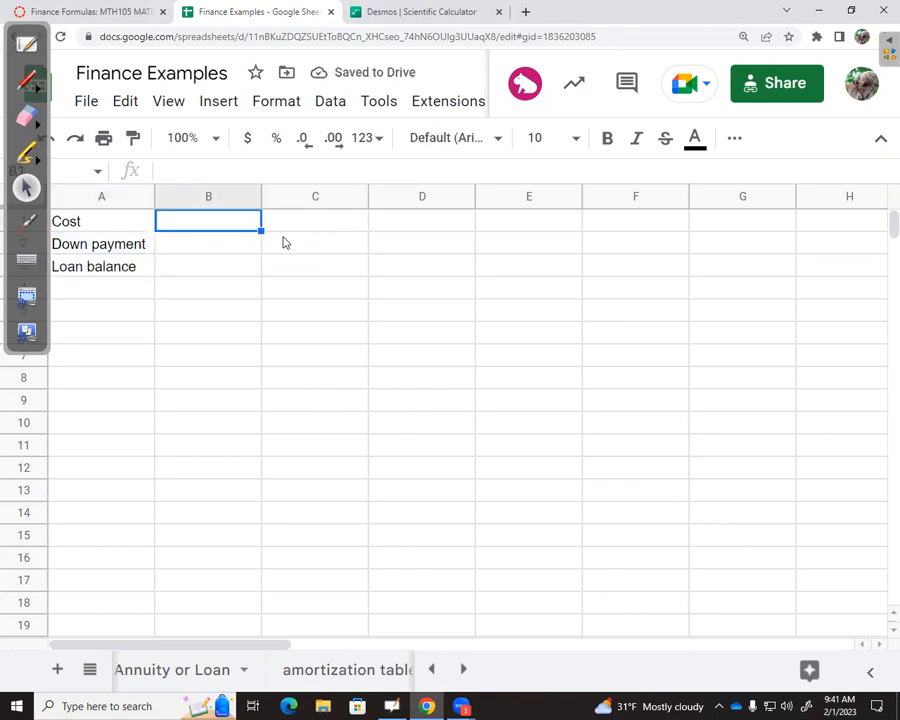
- Enter the 258000 cost in B1 and the 5% down payment rate in C2
{"action": "type", "text": "2"}
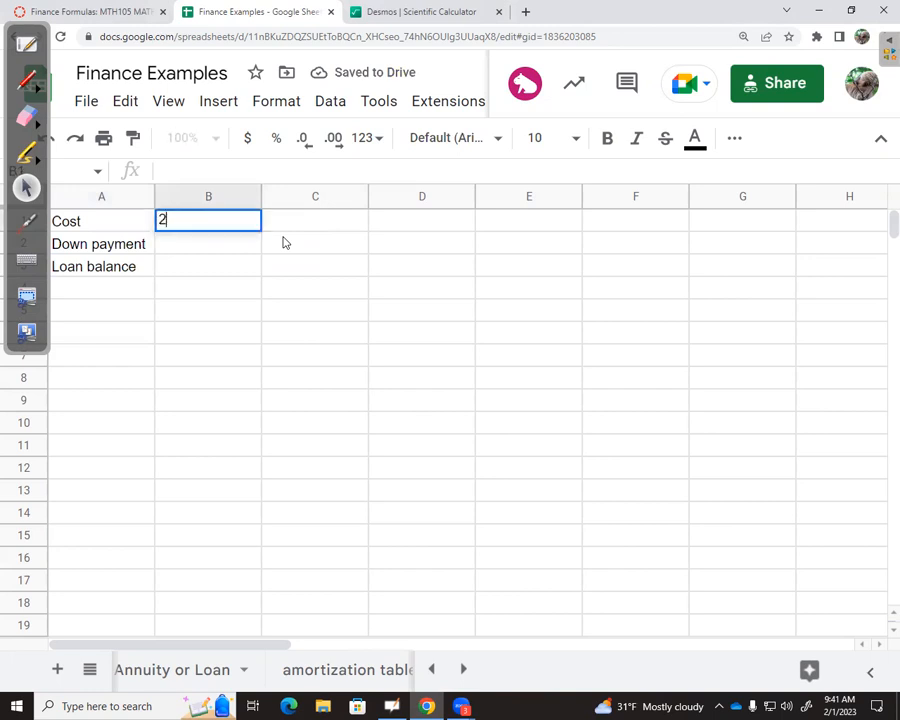
{"action": "type", "text": "580"}
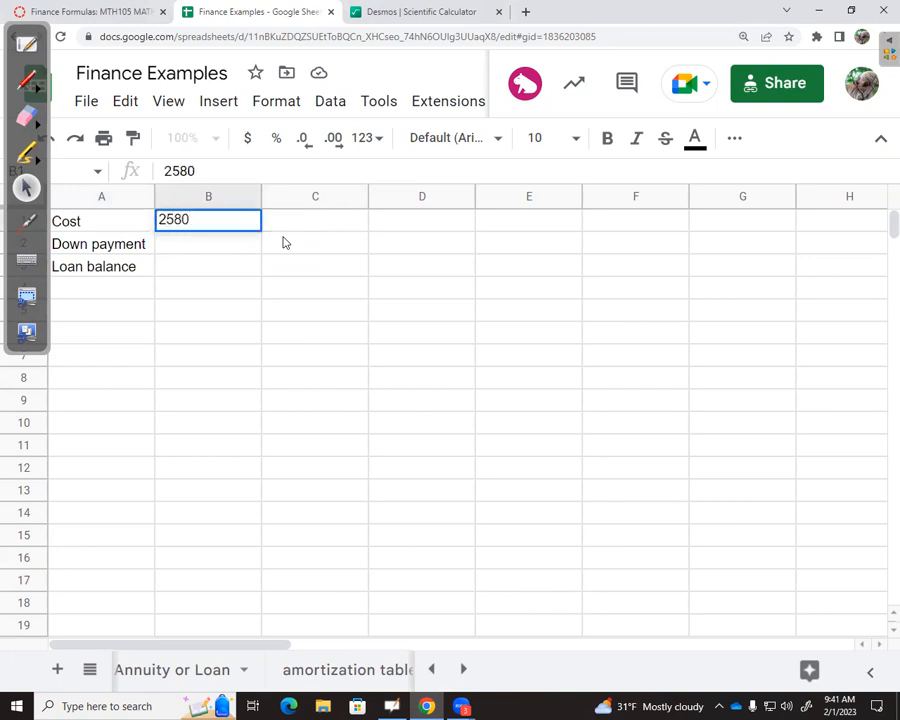
{"action": "type", "text": "2580000.00"}
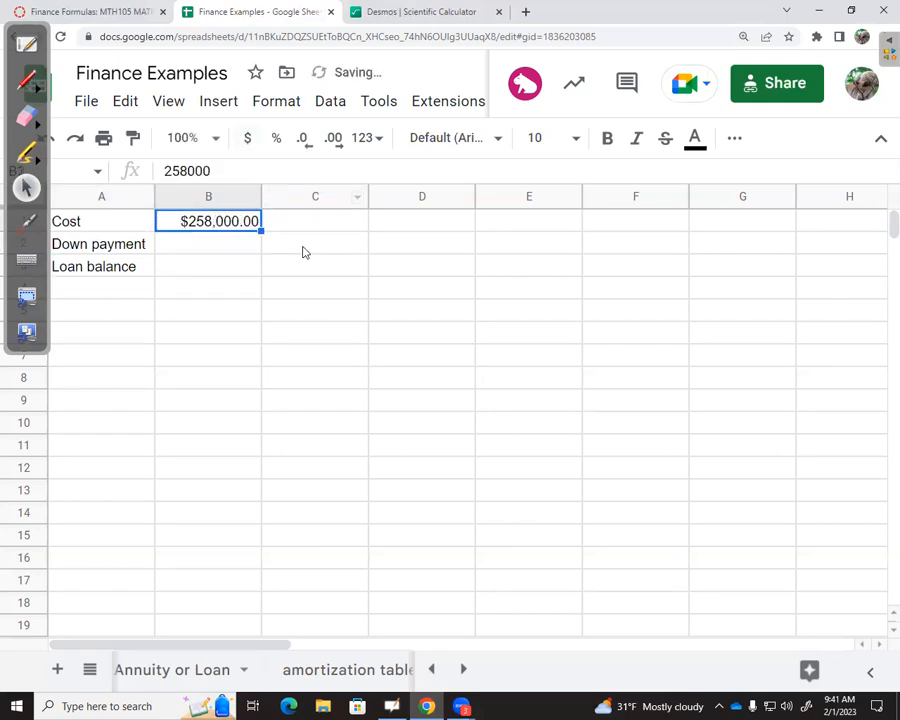
{"action": "left_click", "coordinate": [316, 244]}
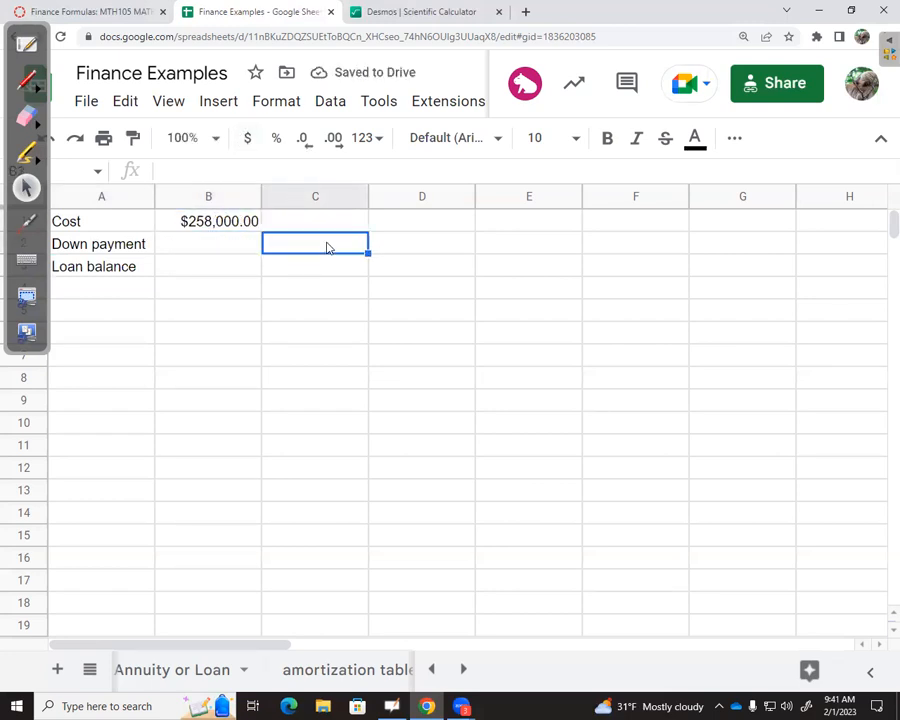
{"action": "type", "text": "5%"}
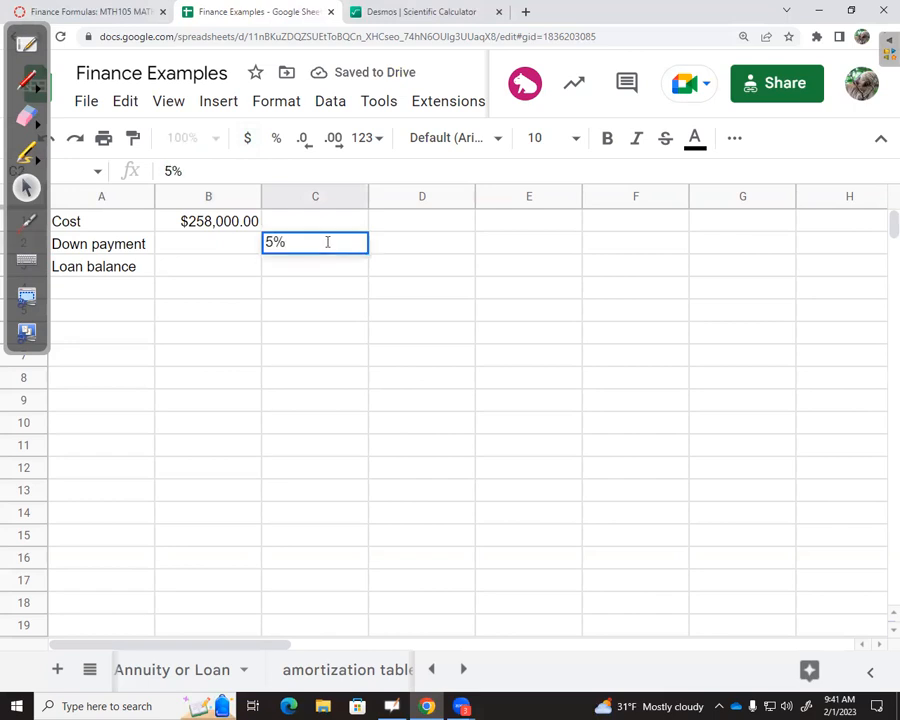
{"action": "key", "text": "enter"}
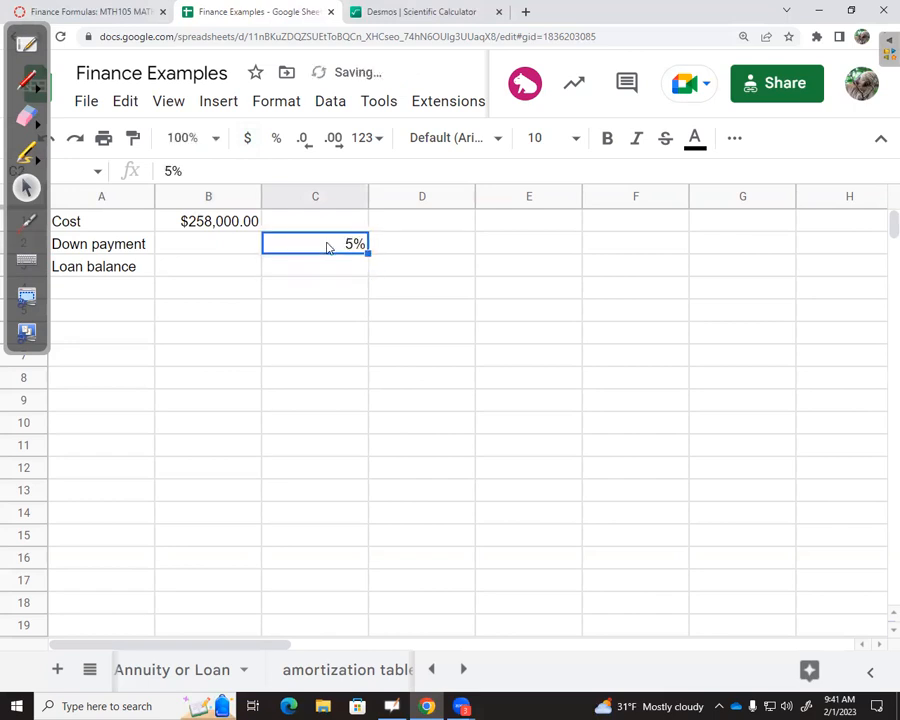
- Compute the $12,900 down payment as B1*C2 and the $245,100 loan balance as B1-B2
{"action": "left_click", "coordinate": [208, 244]}
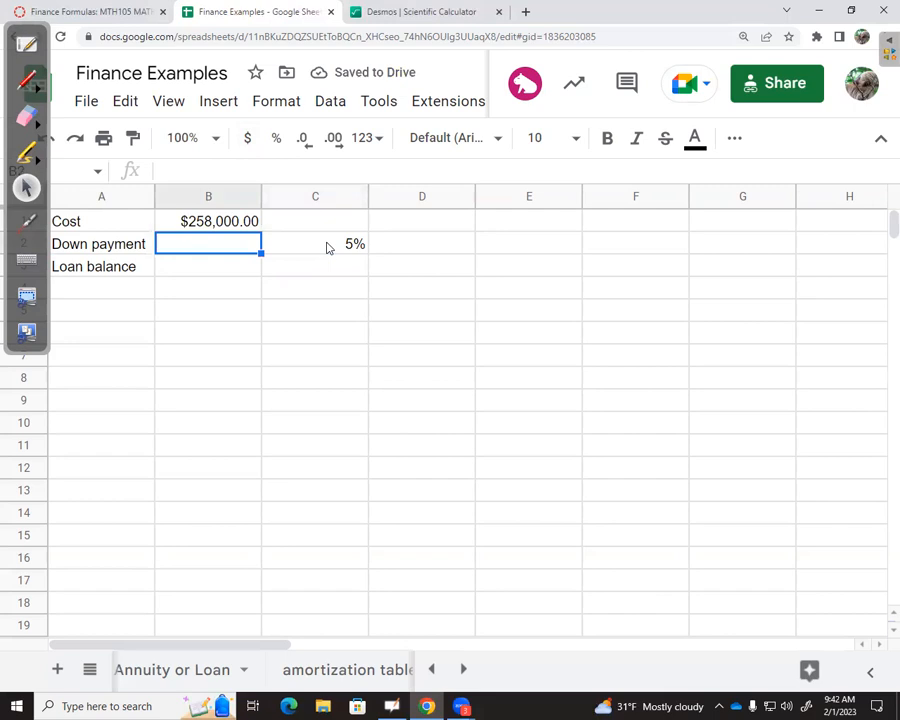
{"action": "type", "text": "="}
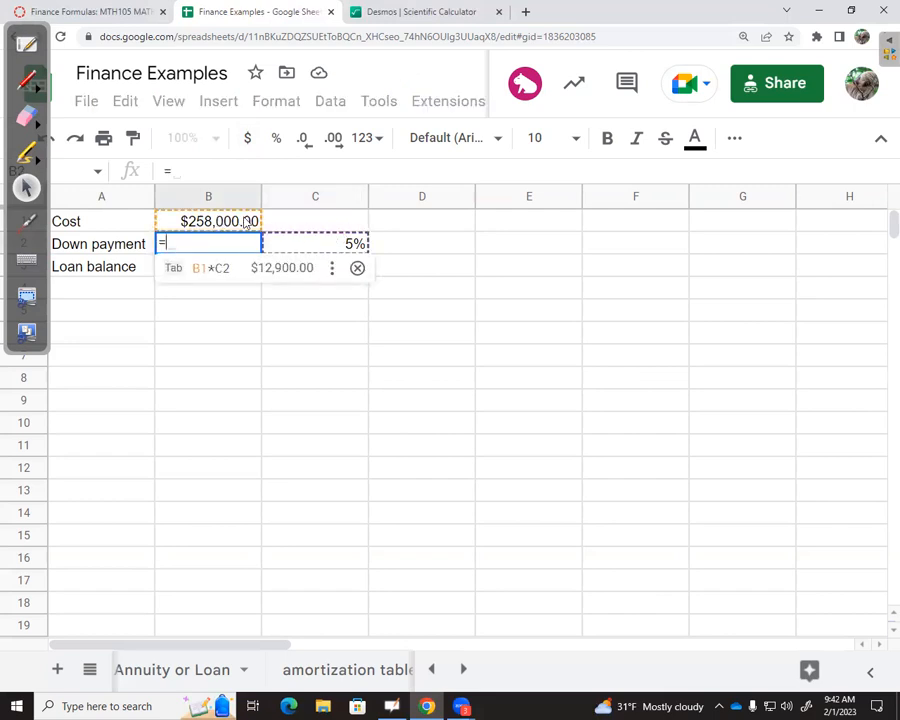
{"action": "left_click", "coordinate": [208, 220]}
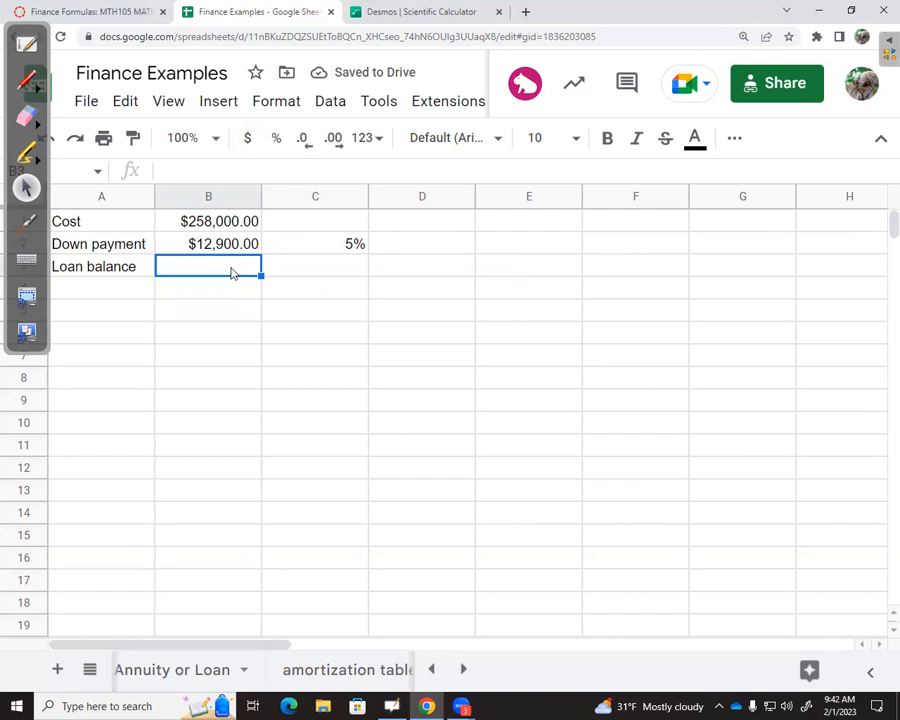
{"action": "type", "text": "=B1"}
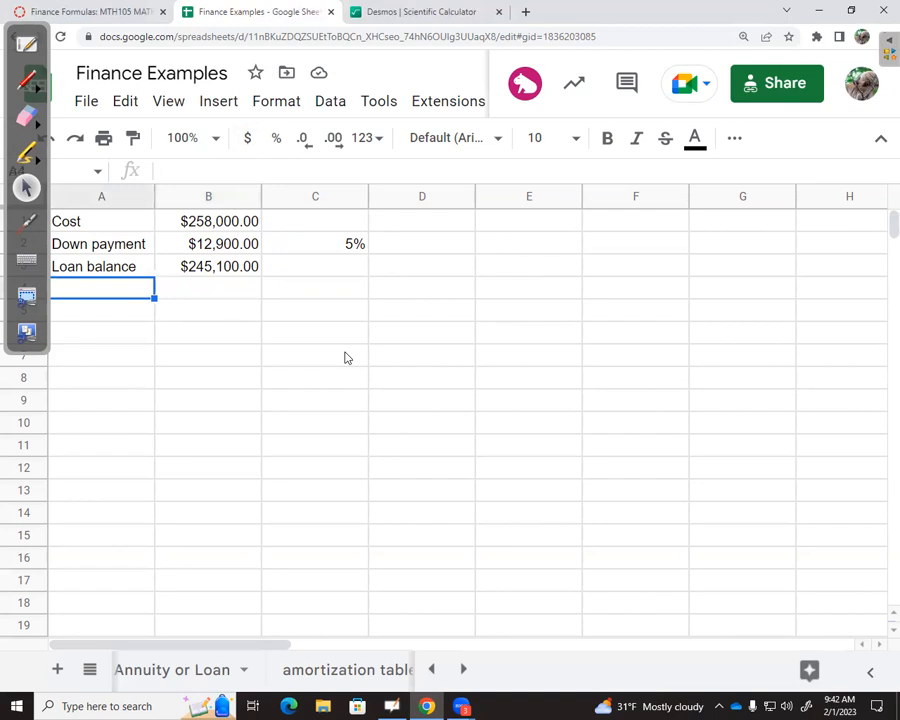
- Add APR 5%, k 12 and N years 30 rows, then a payment label in row 8
{"action": "type", "text": "APR"}
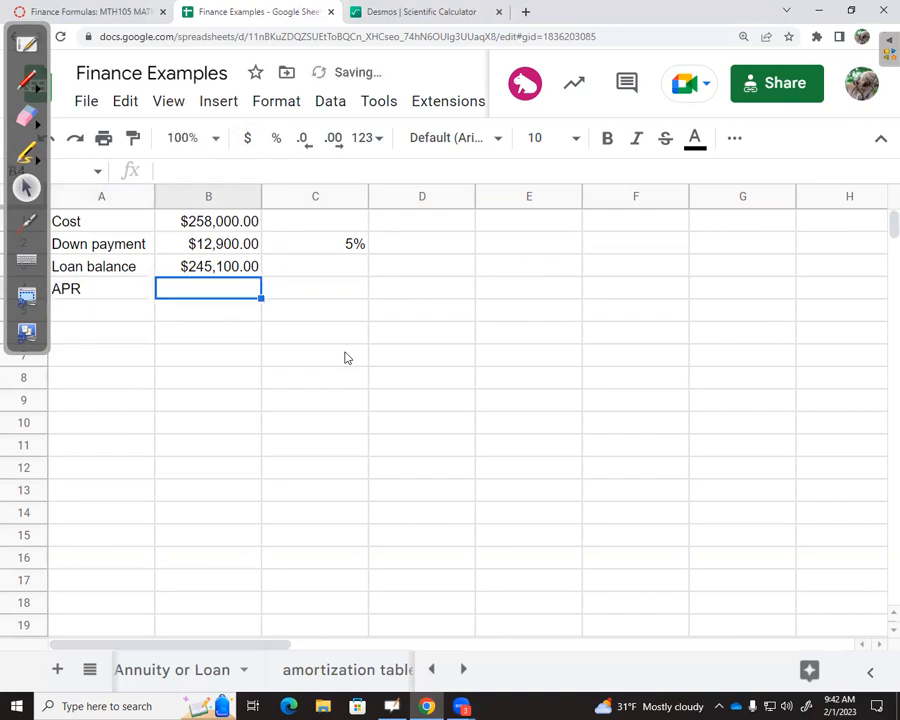
{"action": "type", "text": "5%"}
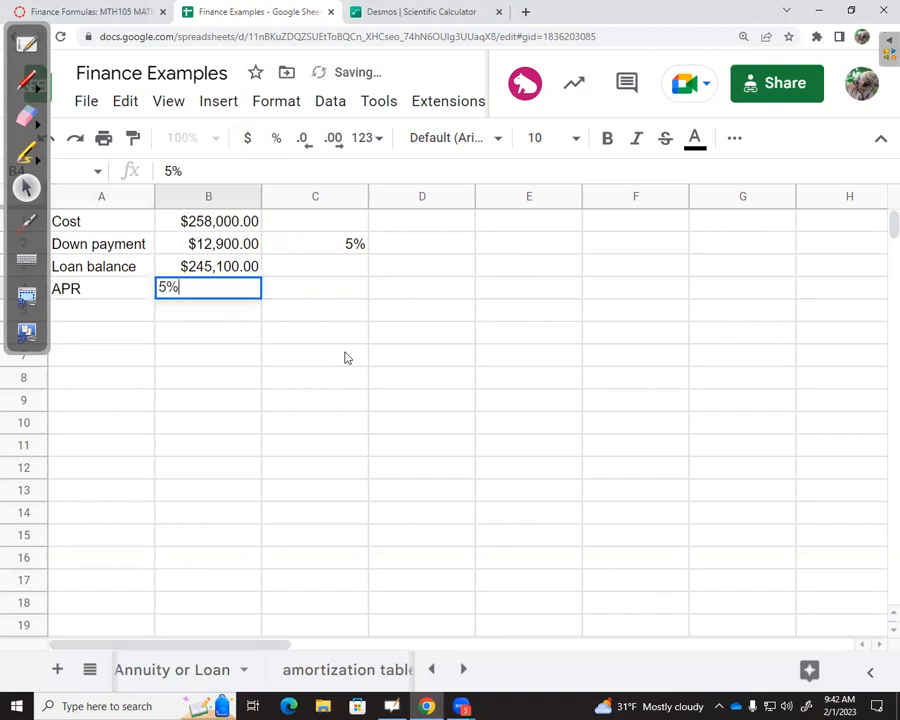
{"action": "key", "text": "enter"}
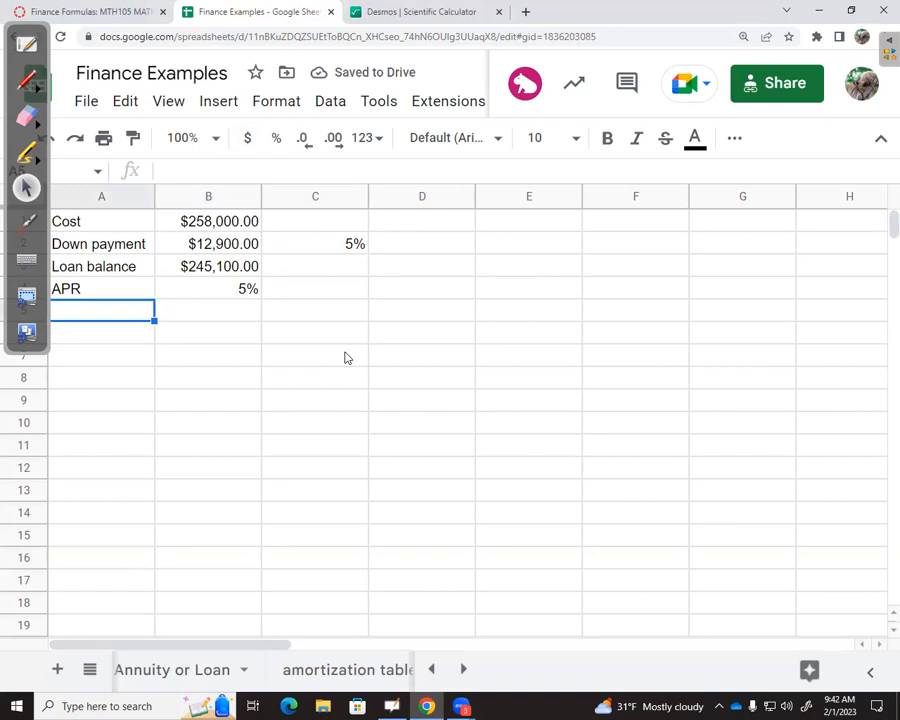
{"action": "type", "text": "k"}
{"action": "left_click", "coordinate": [208, 310]}
{"action": "type", "text": "12"}
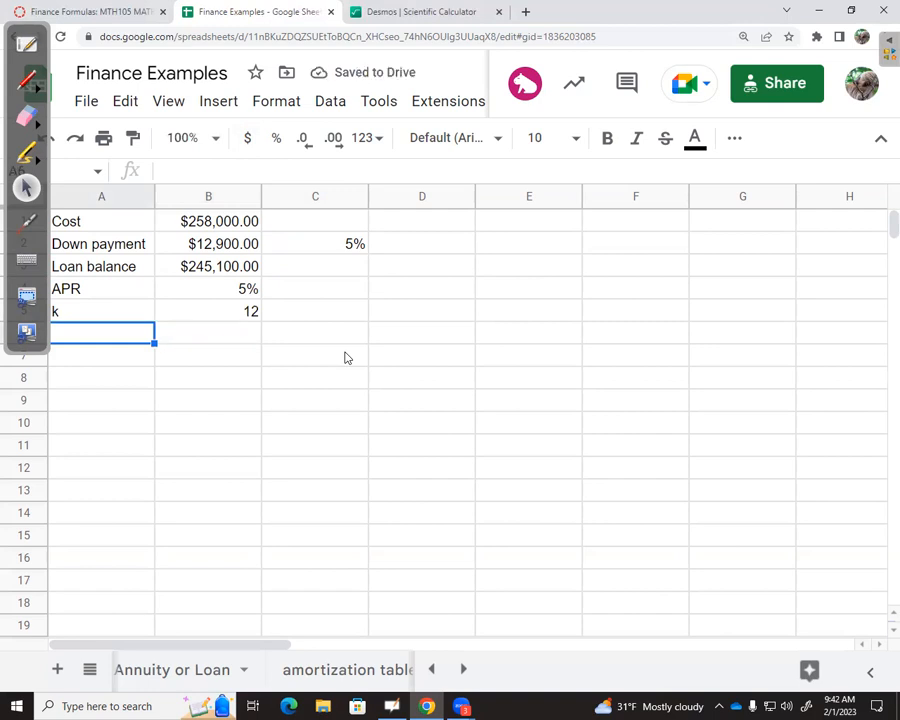
{"action": "type", "text": "N year"}
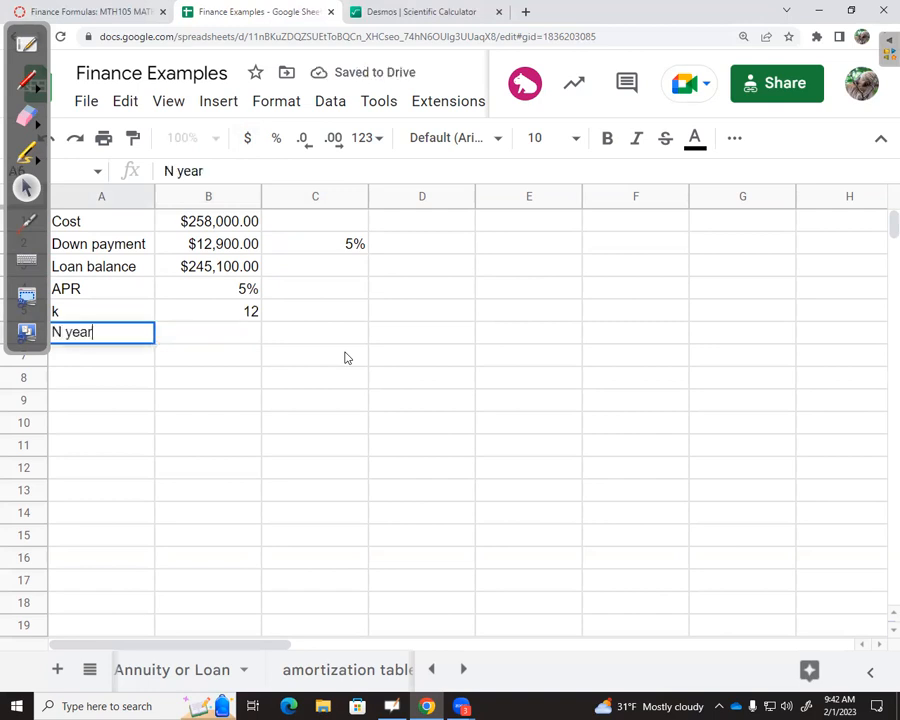
{"action": "type", "text": "30"}
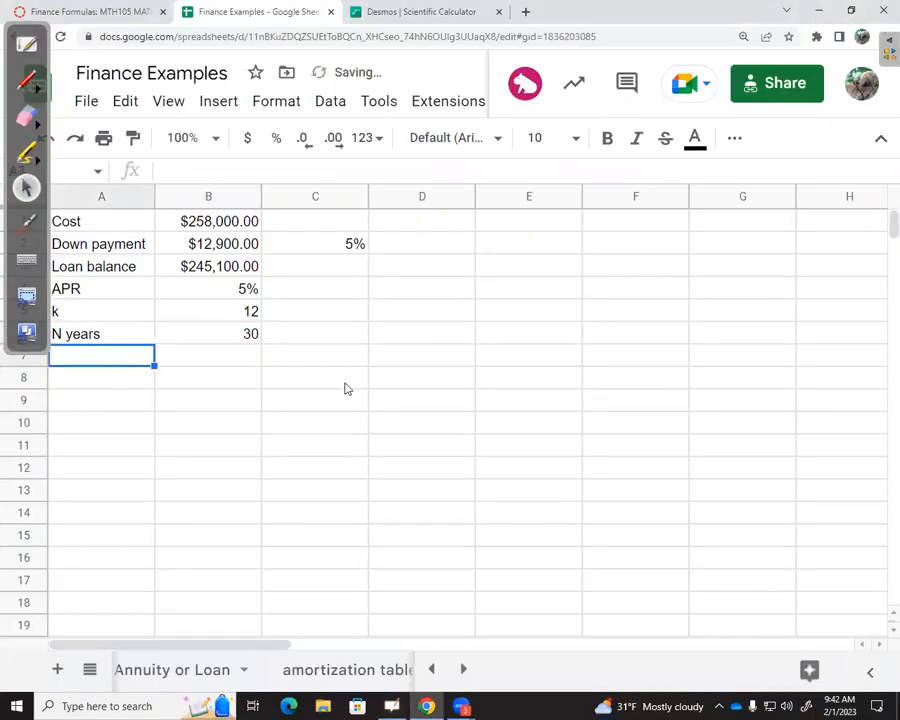
{"action": "type", "text": "payment"}
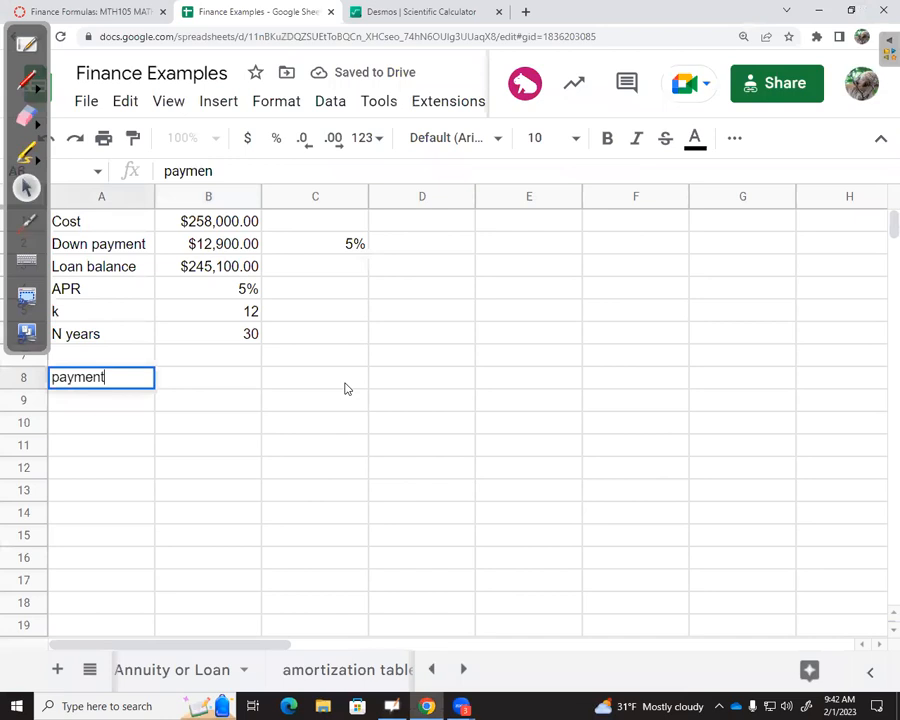
{"action": "key", "text": "tab"}
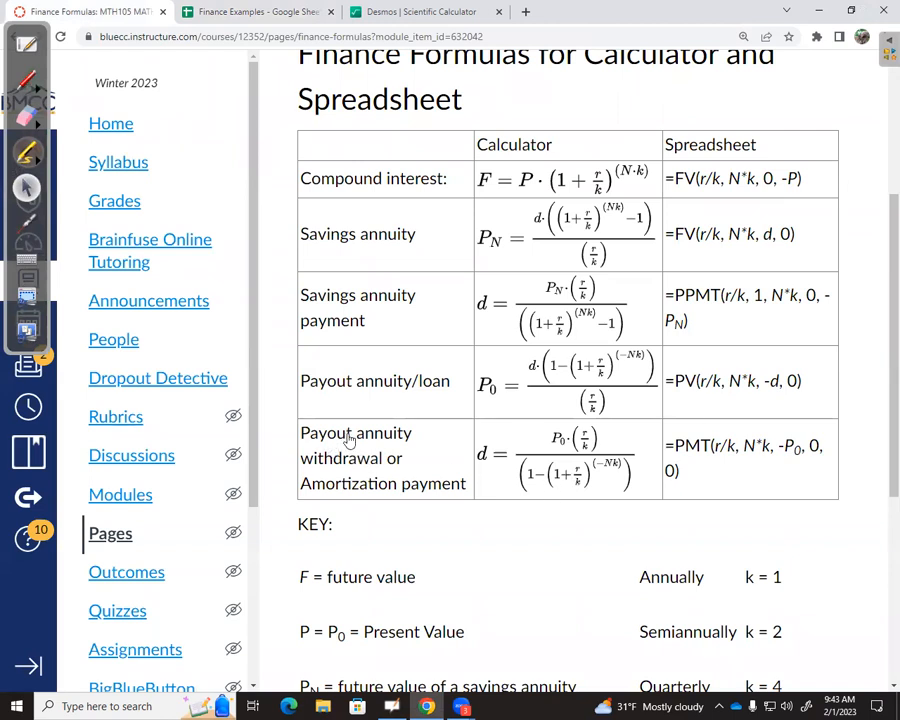
{"action": "mouse_move", "coordinate": [544, 450]}
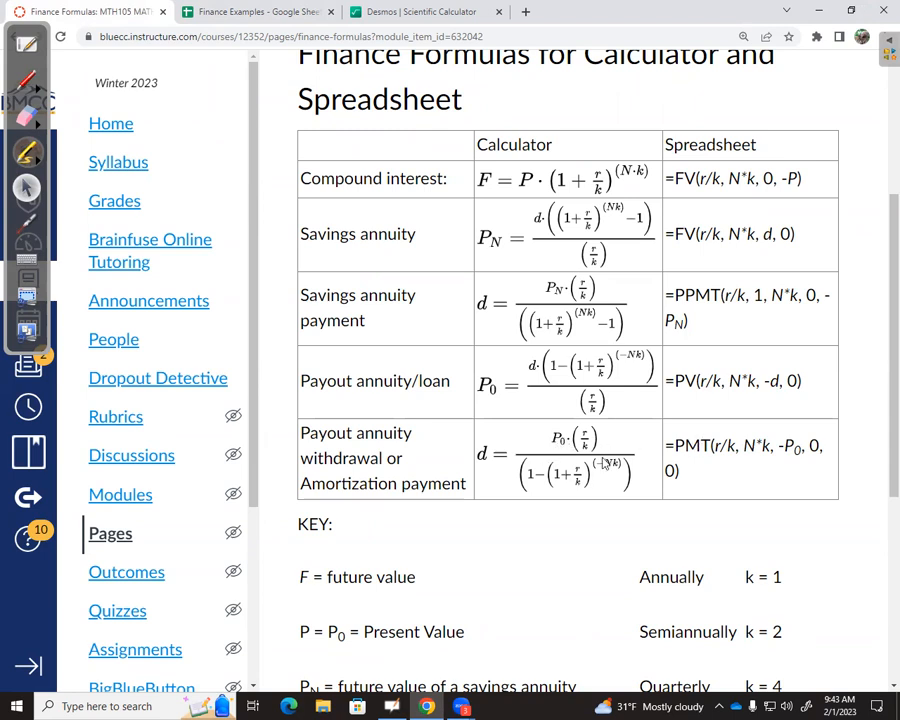
{"action": "mouse_move", "coordinate": [576, 460]}
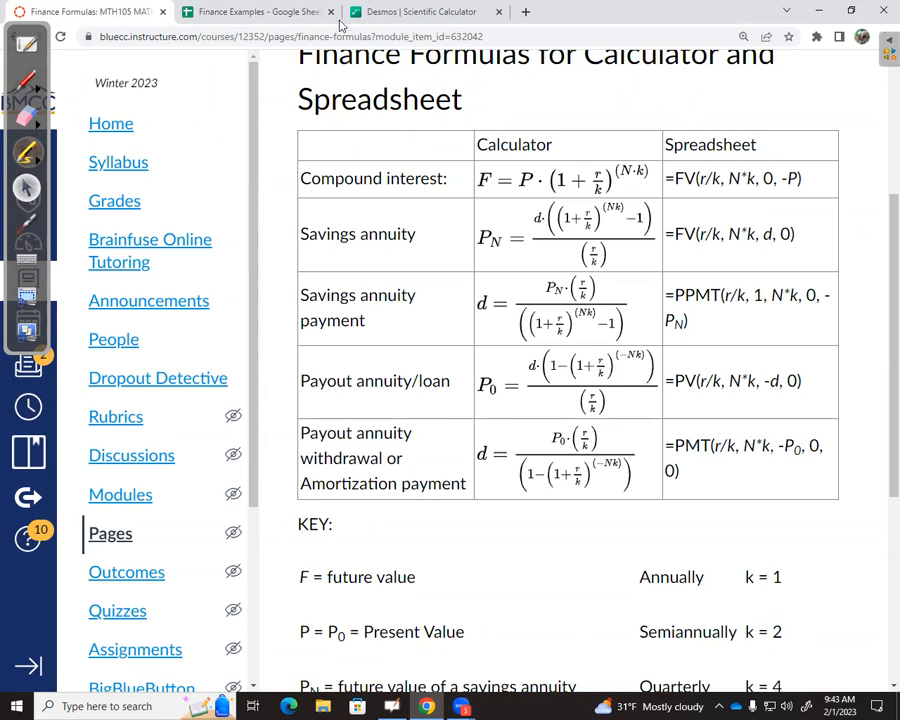
{"action": "left_click", "coordinate": [256, 12]}
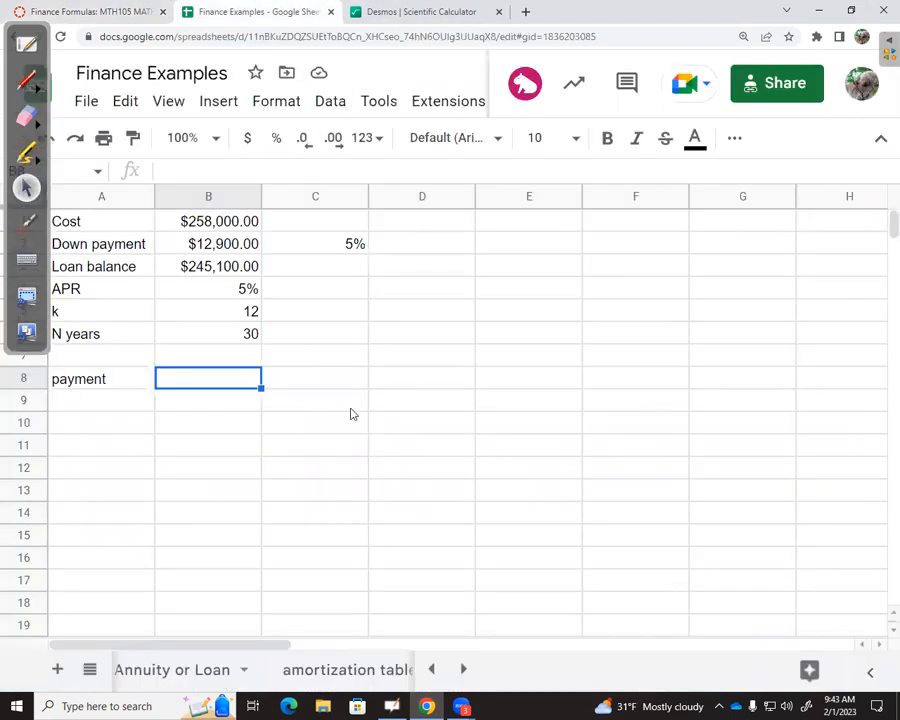
- Start the PMT formula in B8 with the rate APR B4 divided by k B5
{"action": "type", "text": "="}
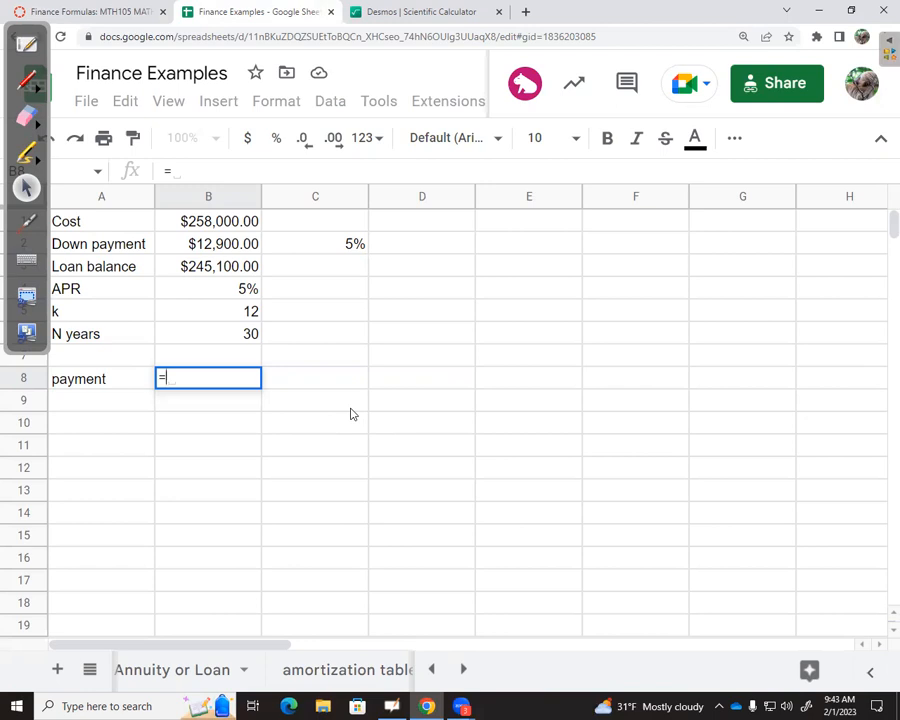
{"action": "type", "text": "PM"}
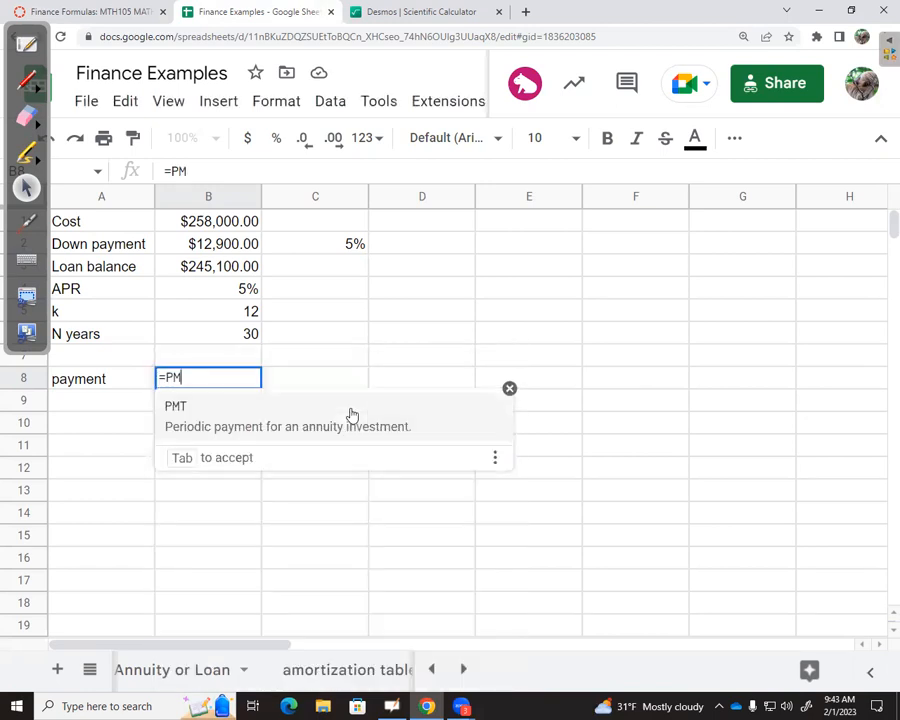
{"action": "type", "text": "T"}
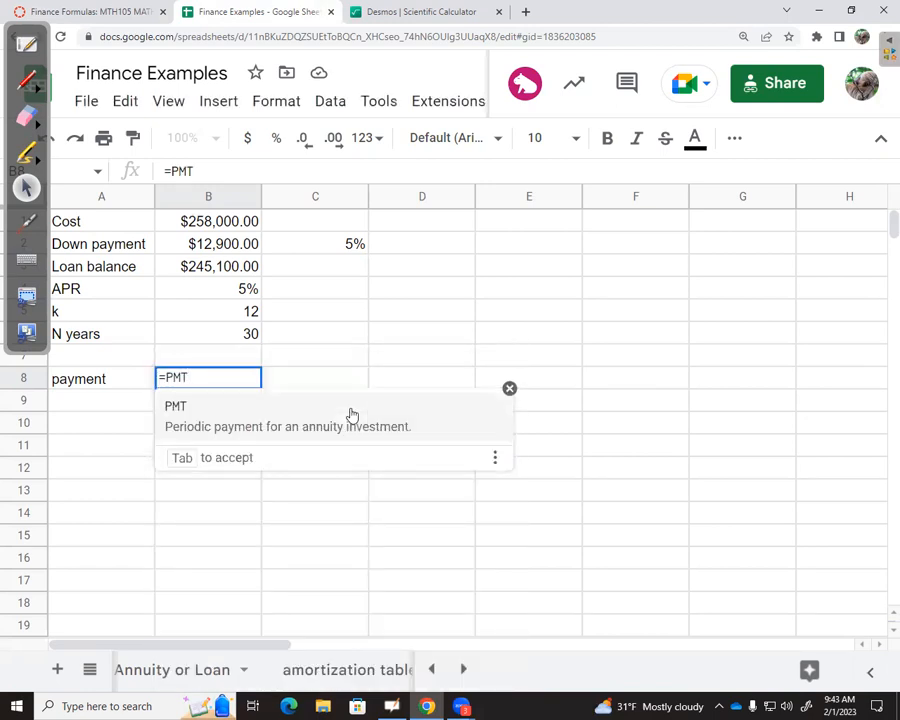
{"action": "type", "text": "("}
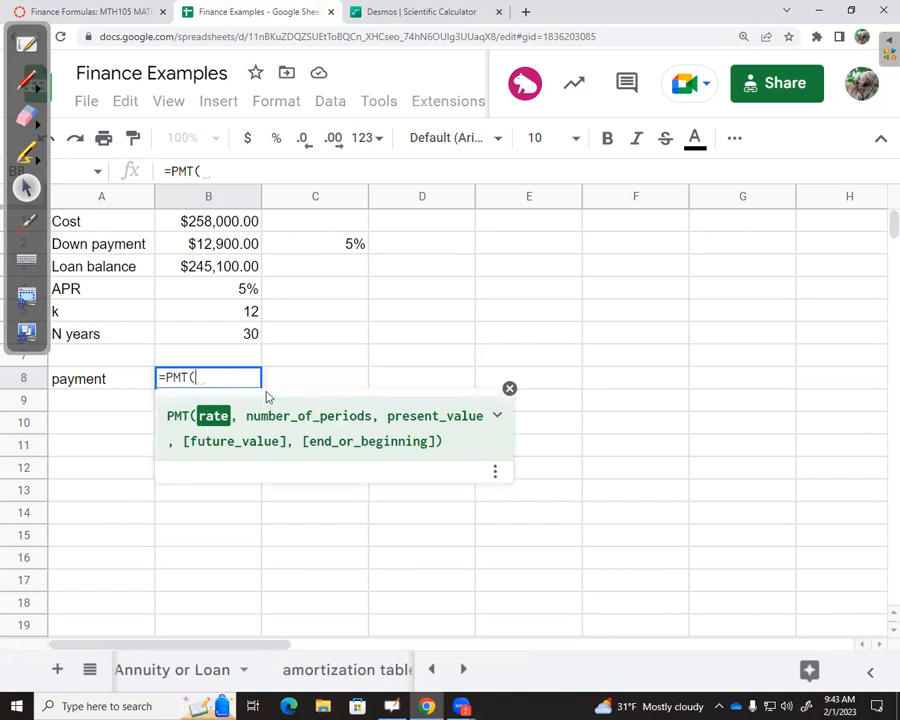
{"action": "left_click", "coordinate": [208, 288]}
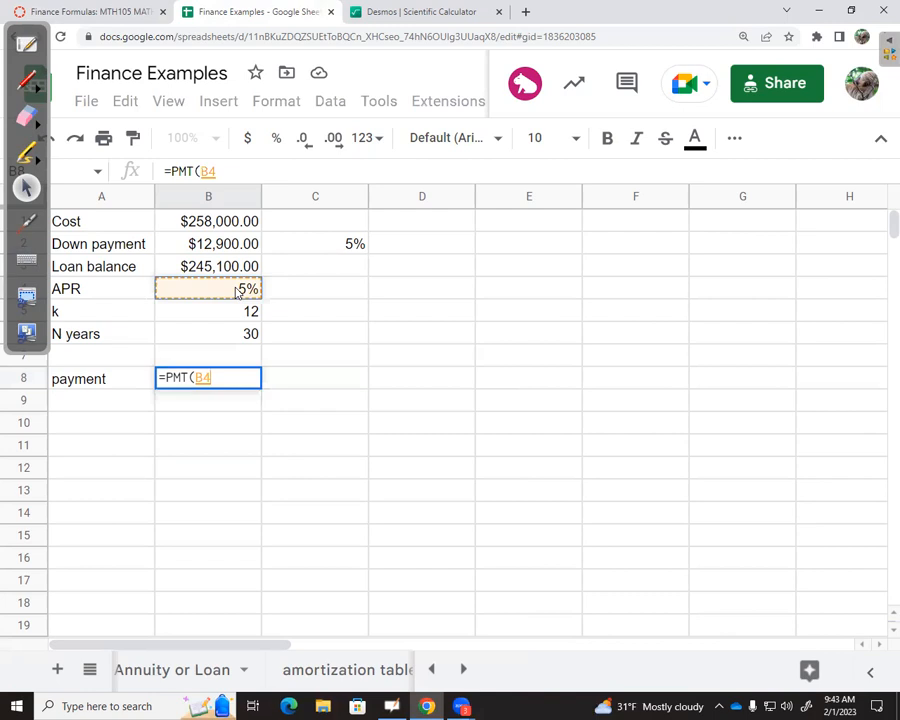
{"action": "type", "text": "/"}
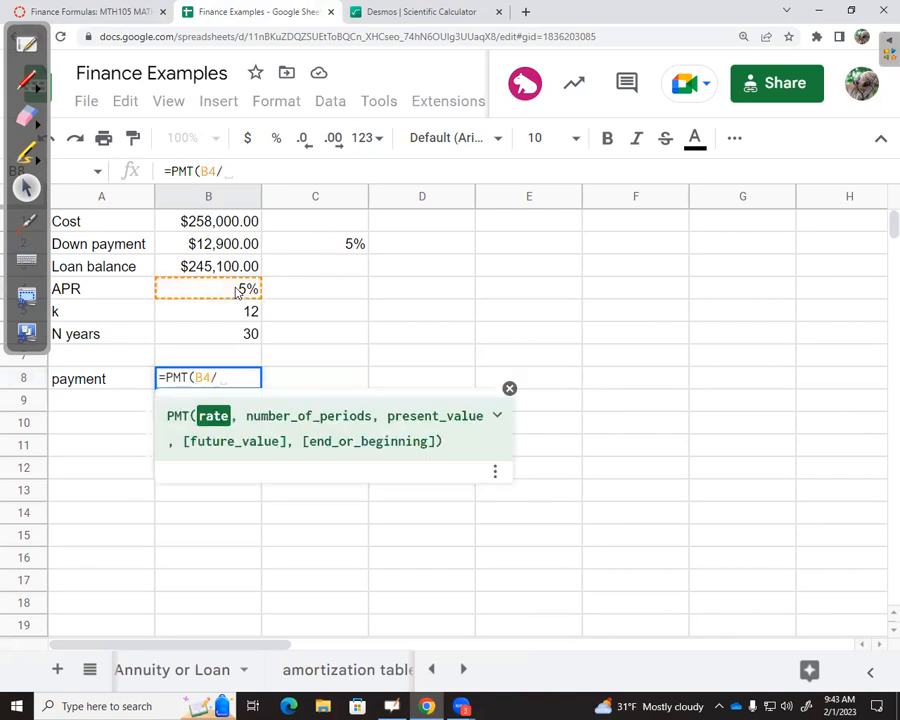
{"action": "left_click", "coordinate": [208, 312]}
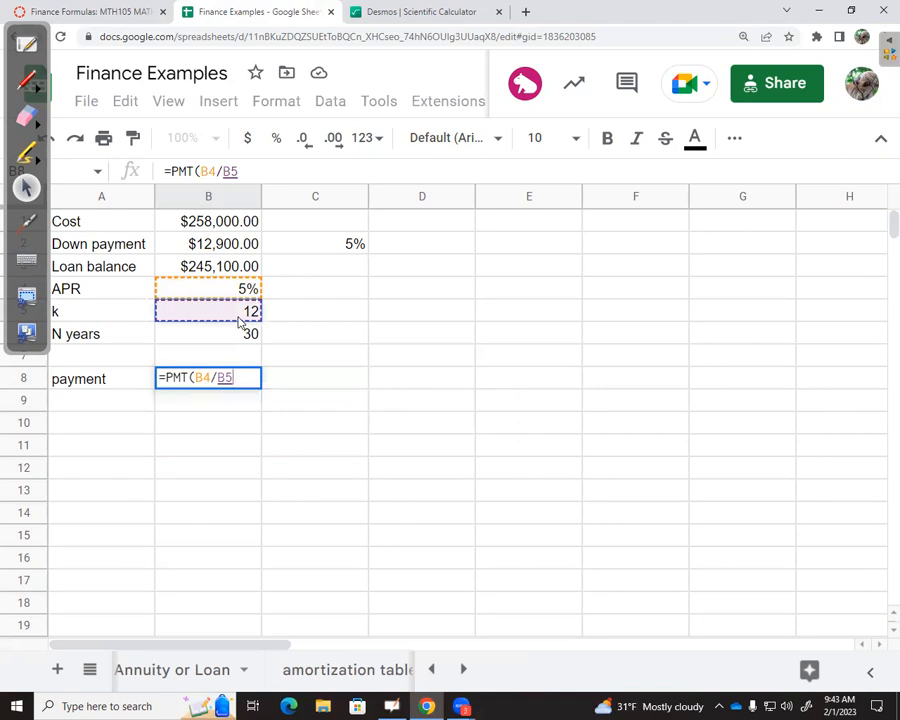
{"action": "type", "text": ",B5"}
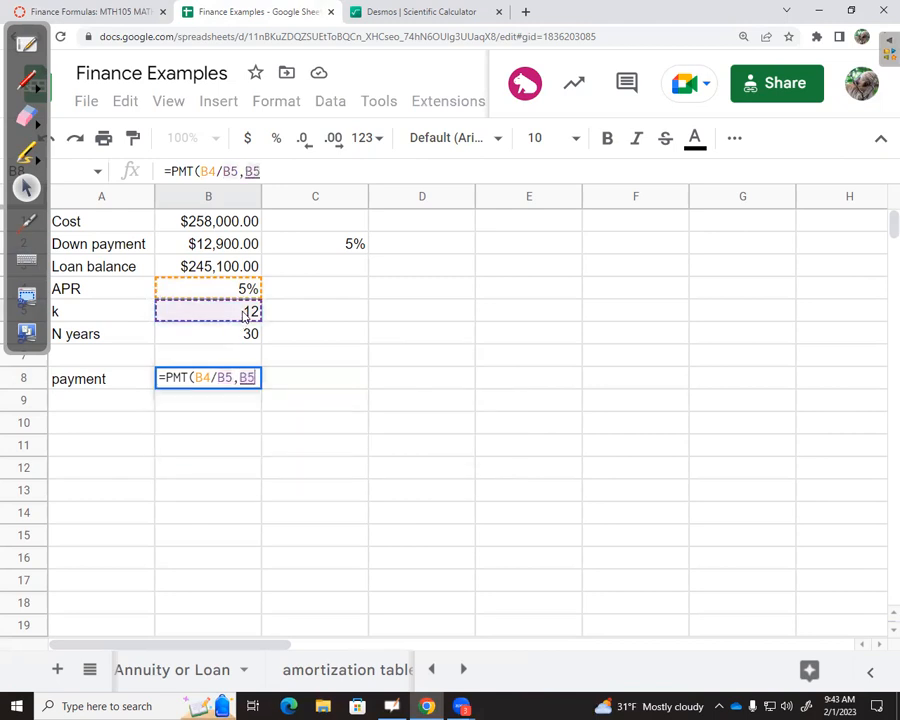
- Complete PMT with B5*B6 periods, -B3 present value and 0, giving $1,315.75
{"action": "type", "text": "*"}
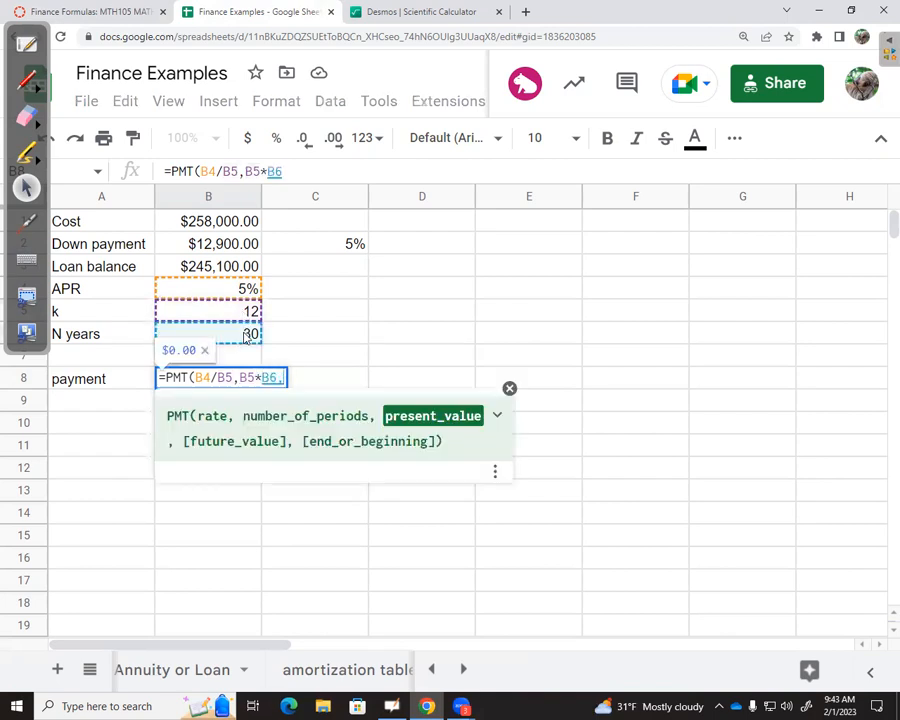
{"action": "type", "text": ","}
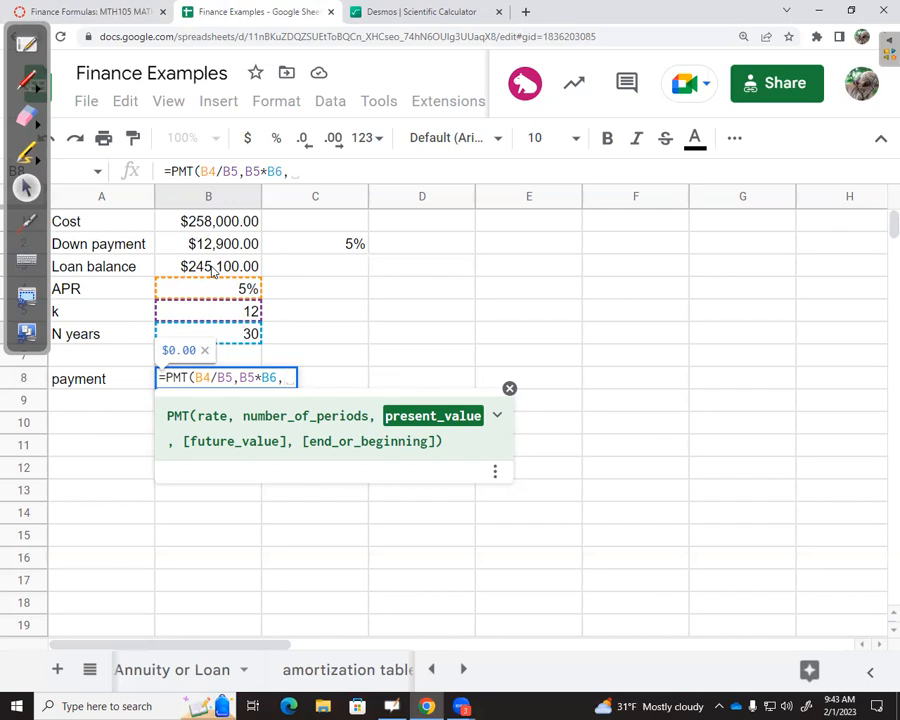
{"action": "type", "text": "-"}
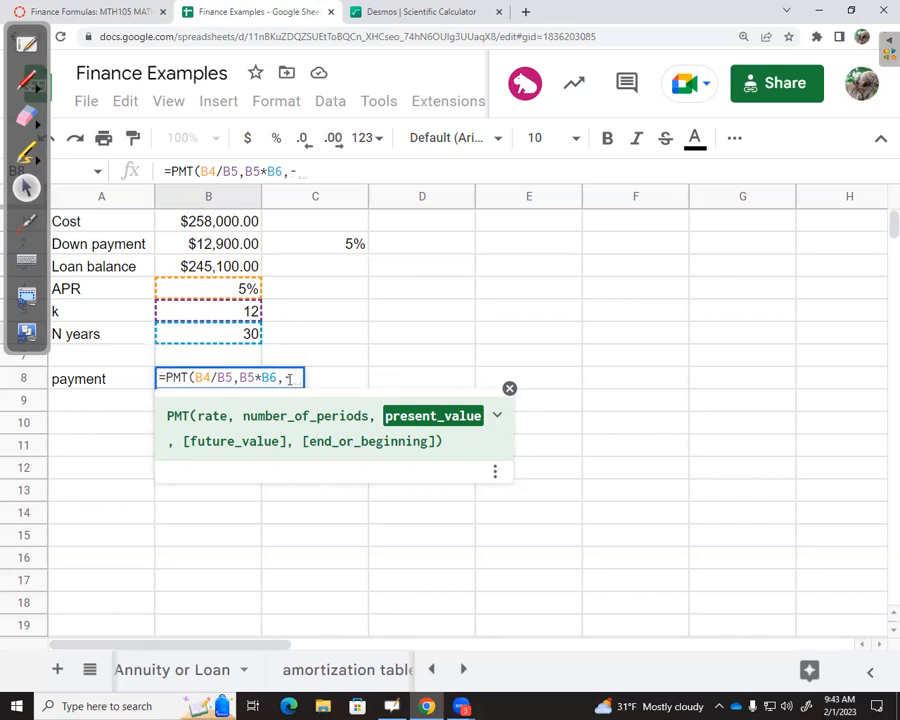
{"action": "left_click", "coordinate": [208, 266]}
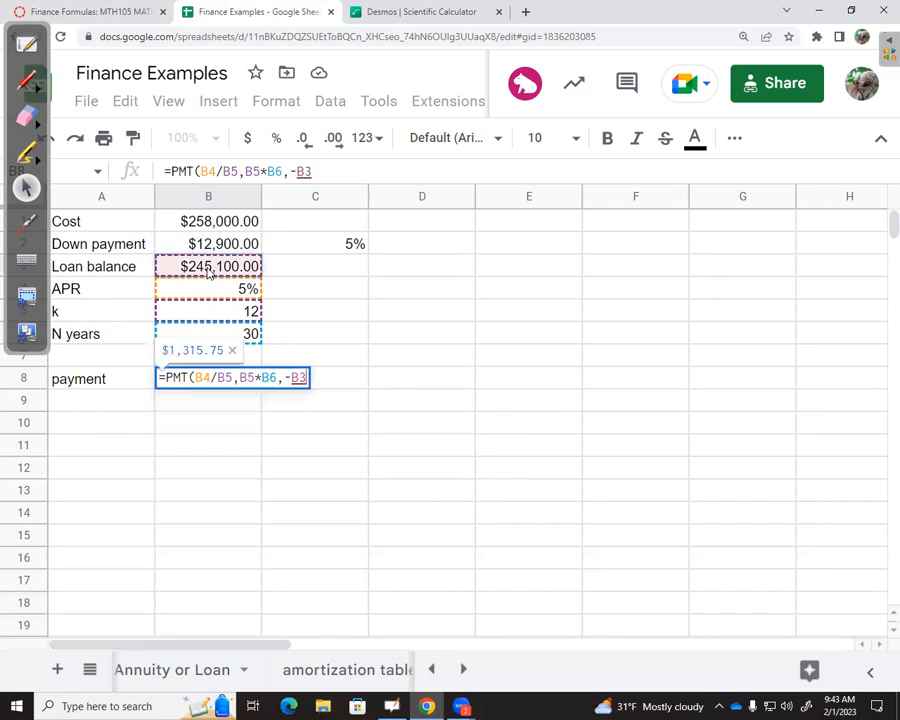
{"action": "type", "text": ","}
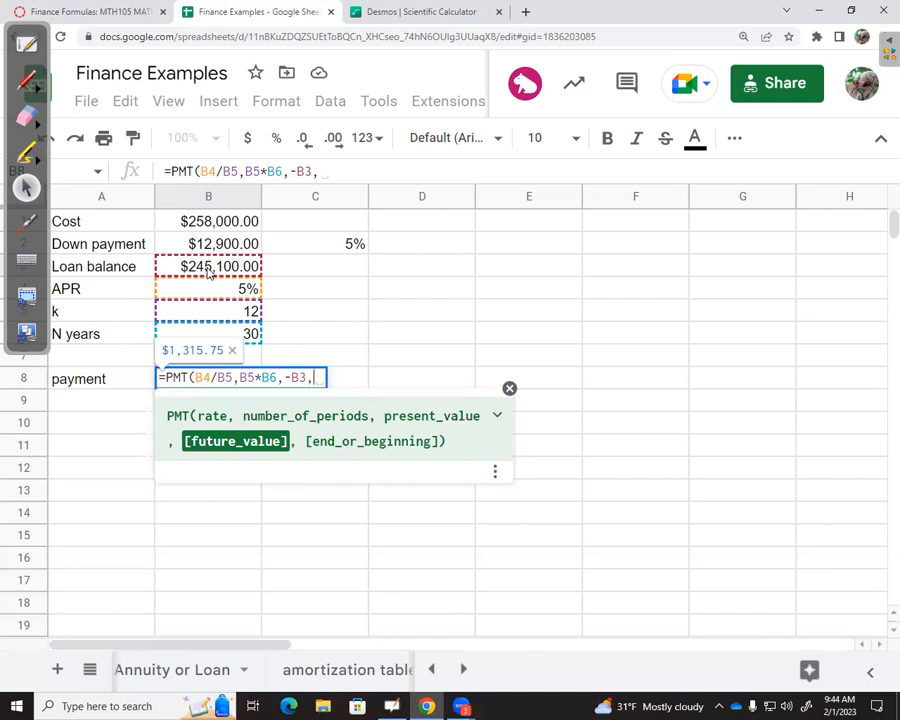
{"action": "type", "text": "0"}
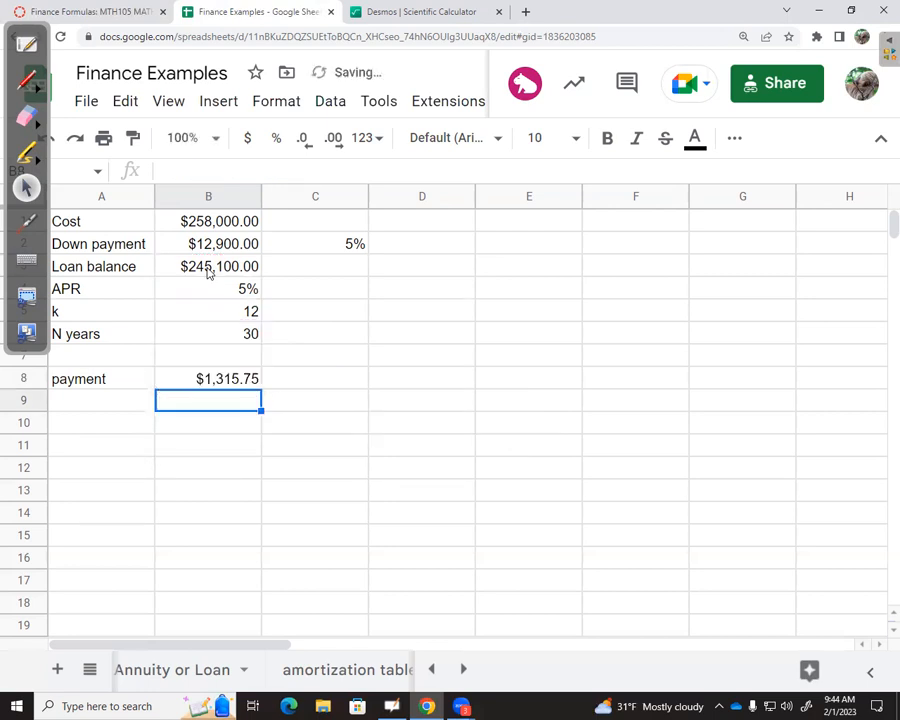
{"action": "mouse_move", "coordinate": [232, 312]}
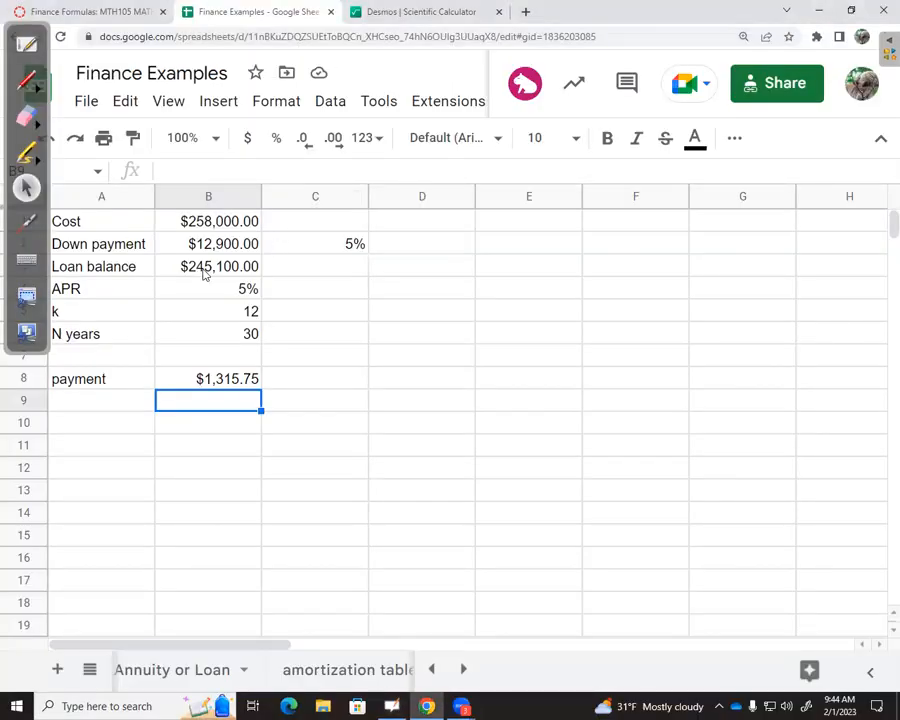
- Fill column C with 6% APR, k 12, 30 years and the $245,100 balance, leaving B8 unchanged
{"action": "left_click", "coordinate": [208, 266]}
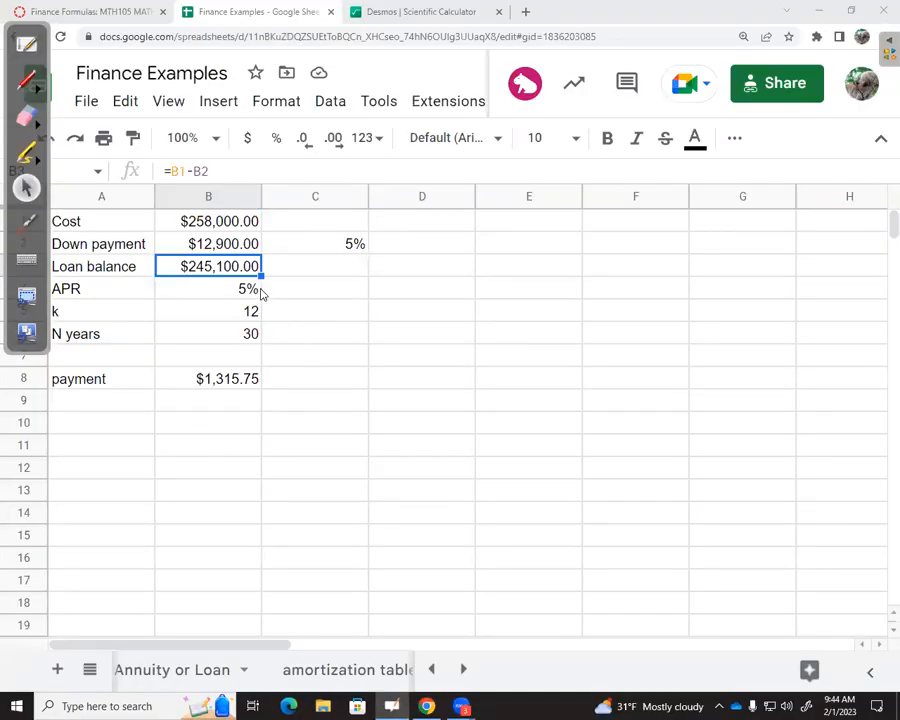
{"action": "left_click", "coordinate": [316, 288]}
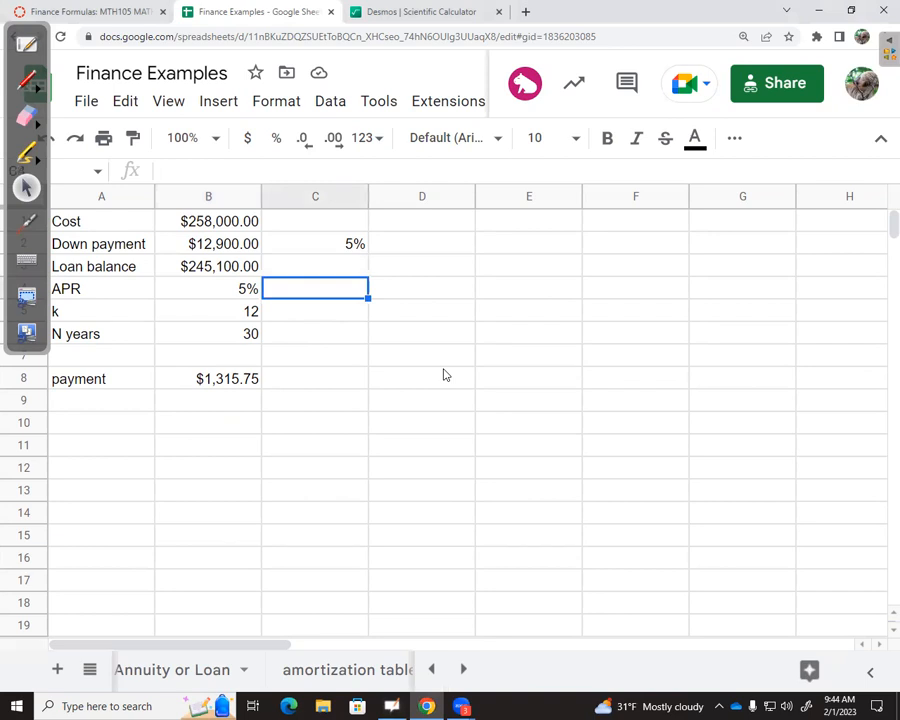
{"action": "type", "text": "6%"}
{"action": "left_click", "coordinate": [314, 310]}
{"action": "type", "text": "12"}
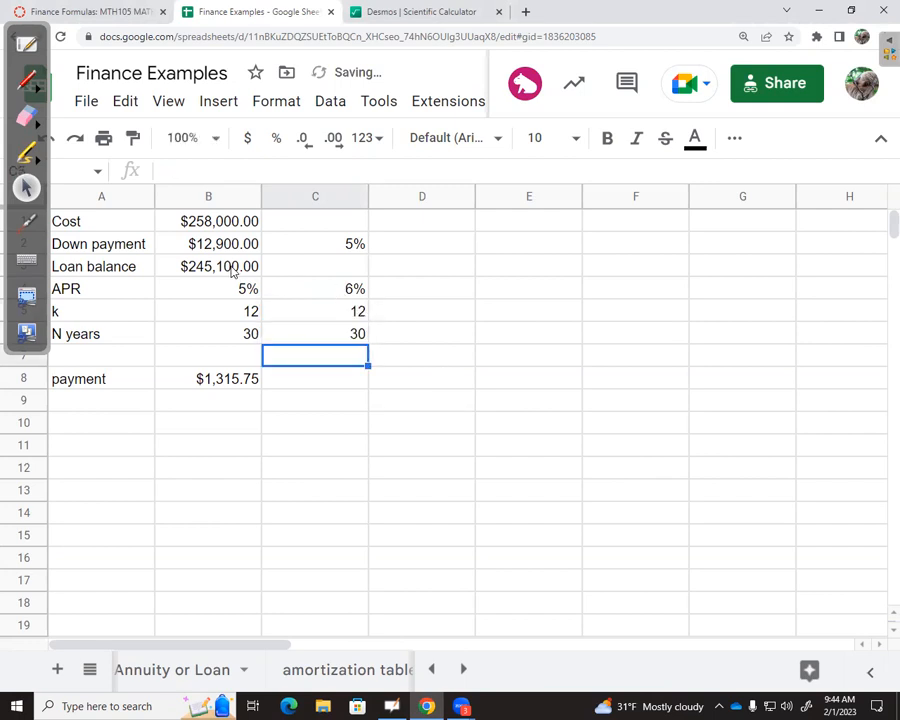
{"action": "type", "text": "=PMT(B4/B5,B5*B6,-B3,0"}
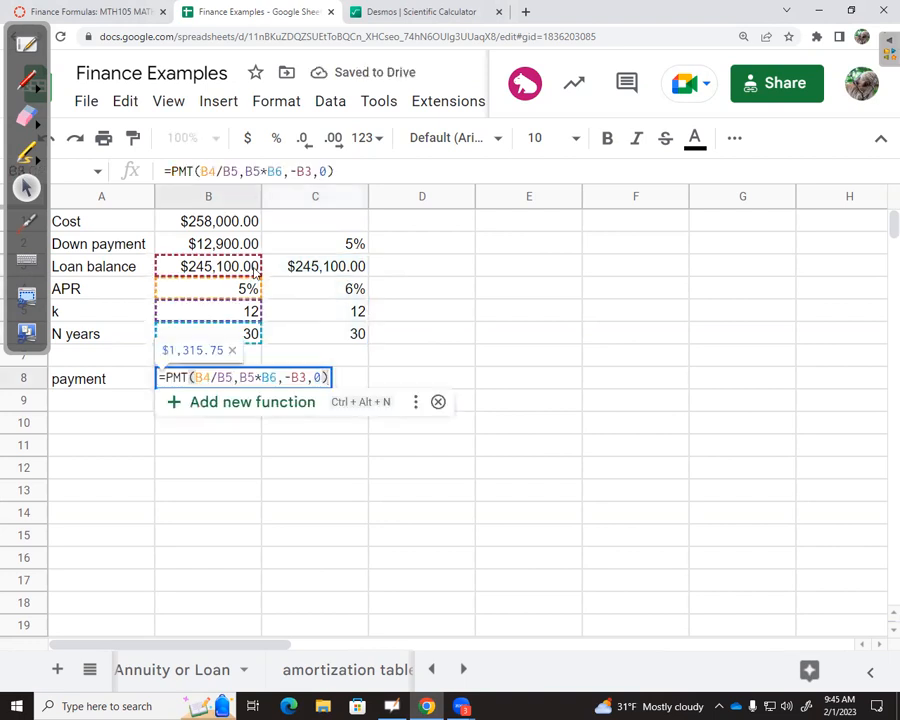
{"action": "key", "text": "Return"}
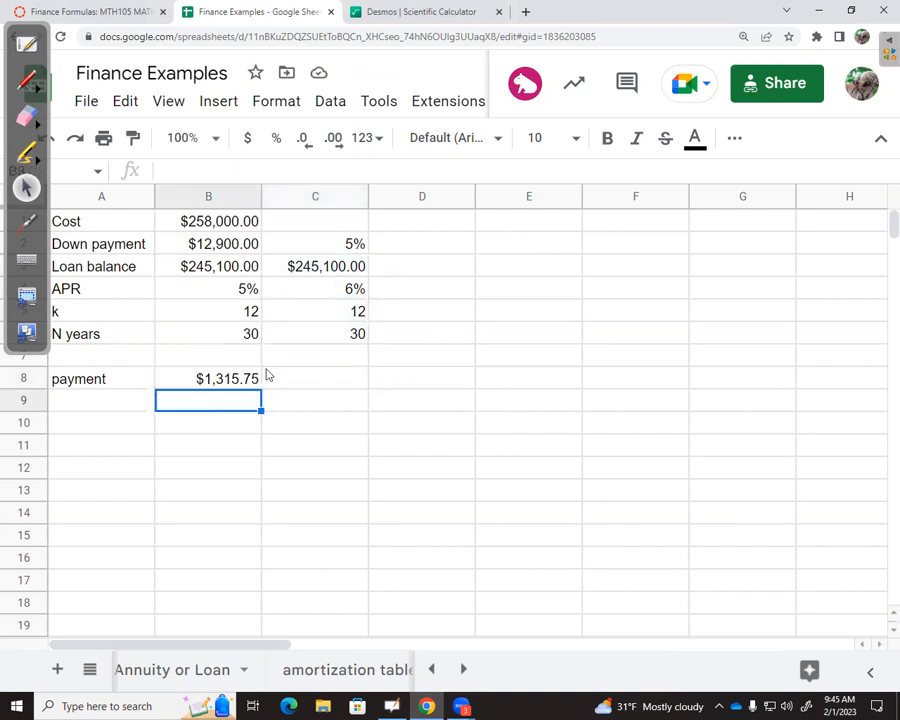
{"action": "left_click", "coordinate": [208, 378]}
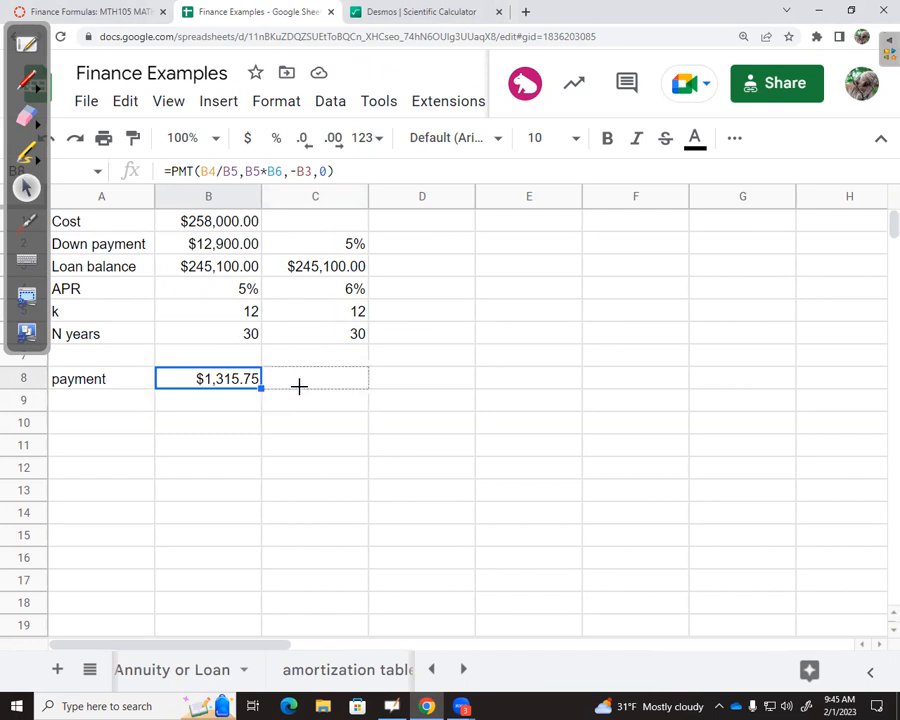
{"action": "left_click_drag", "start_coordinate": [258, 378], "coordinate": [316, 378]}
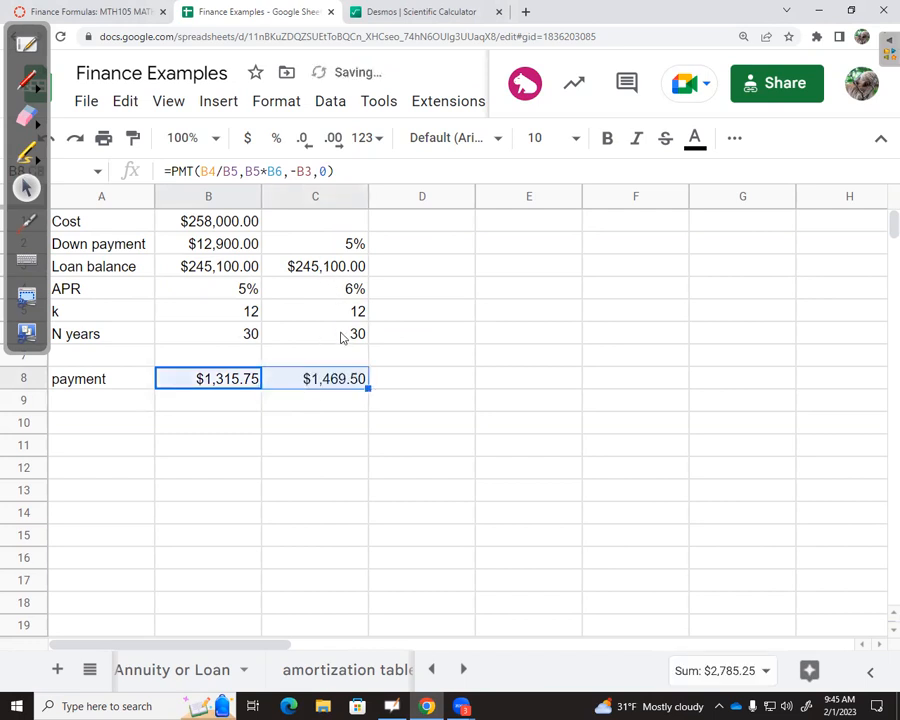
{"action": "left_click", "coordinate": [316, 288]}
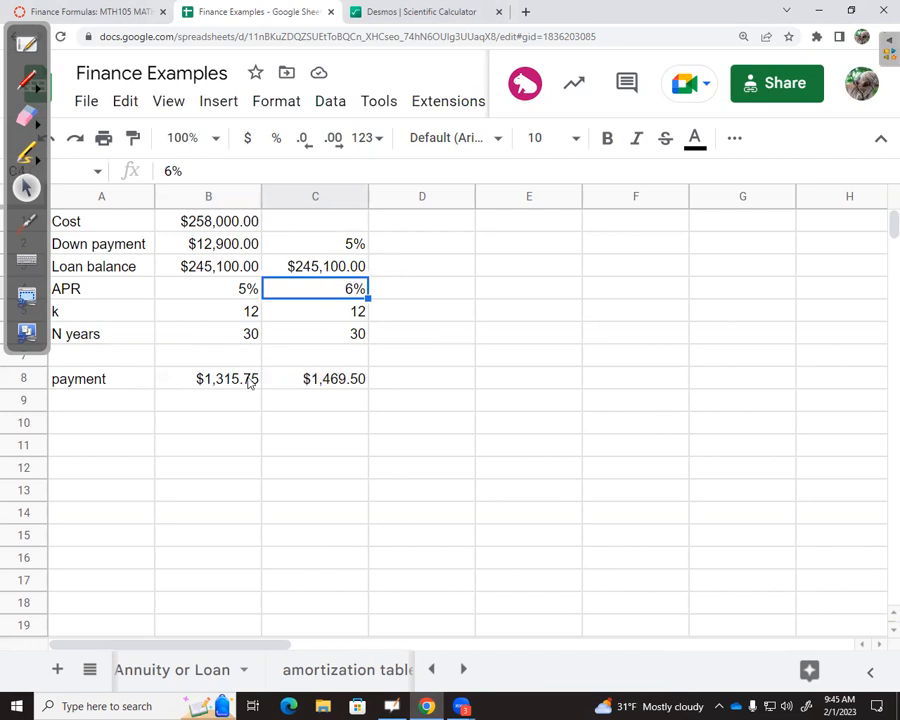
{"action": "left_click", "coordinate": [208, 378]}
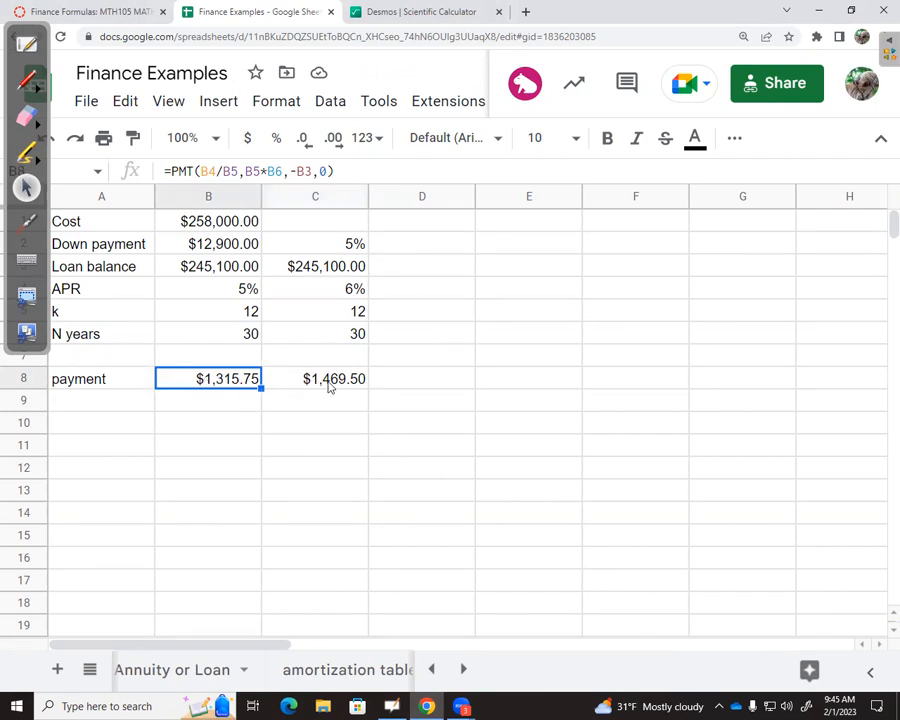
{"action": "left_click", "coordinate": [316, 378]}
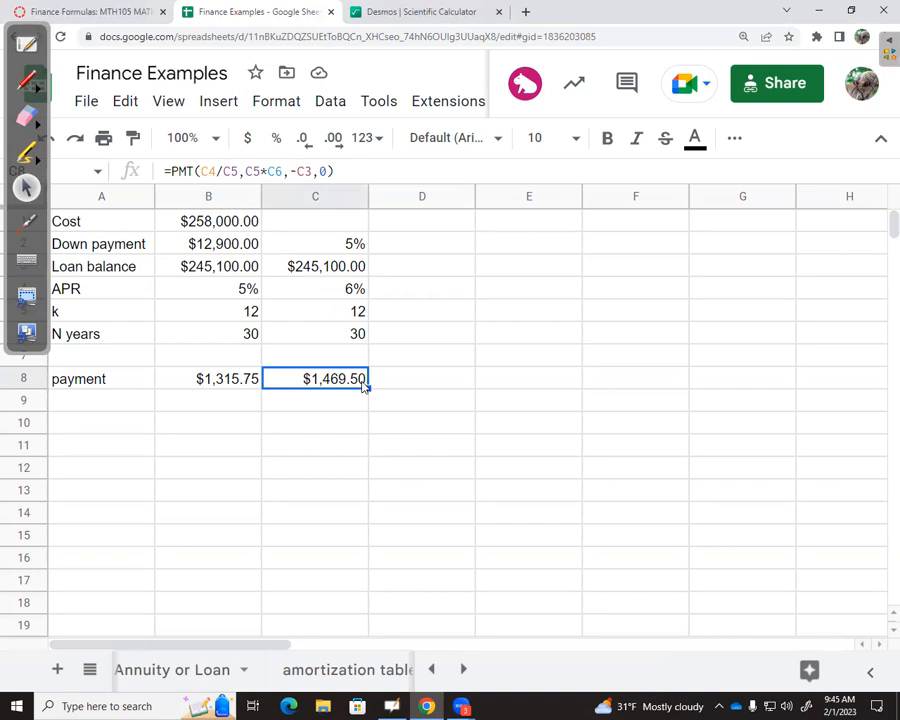
{"action": "mouse_move", "coordinate": [232, 292]}
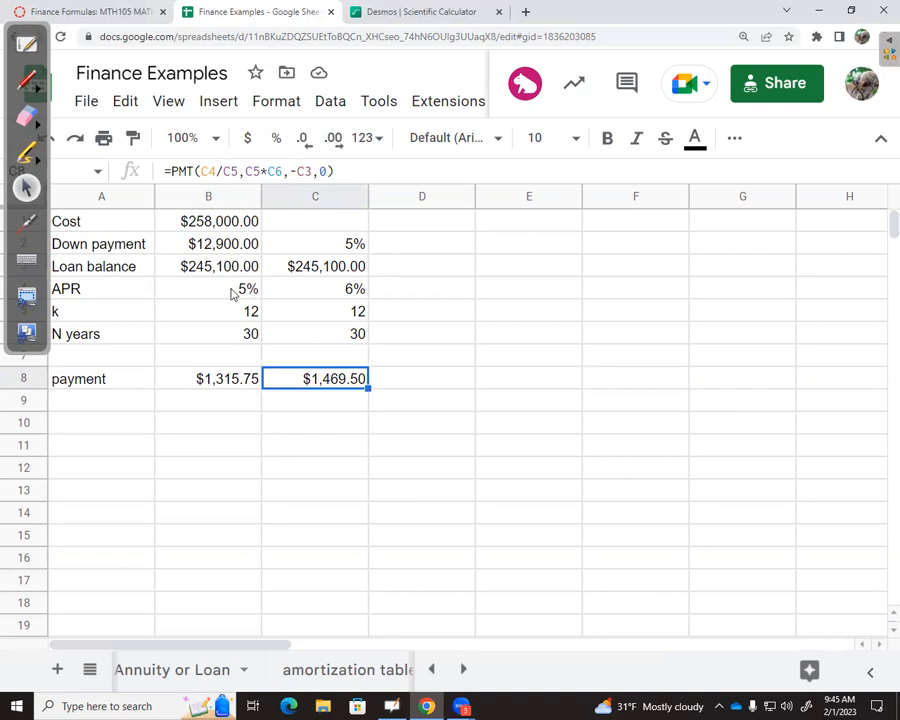
{"action": "mouse_move", "coordinate": [330, 294]}
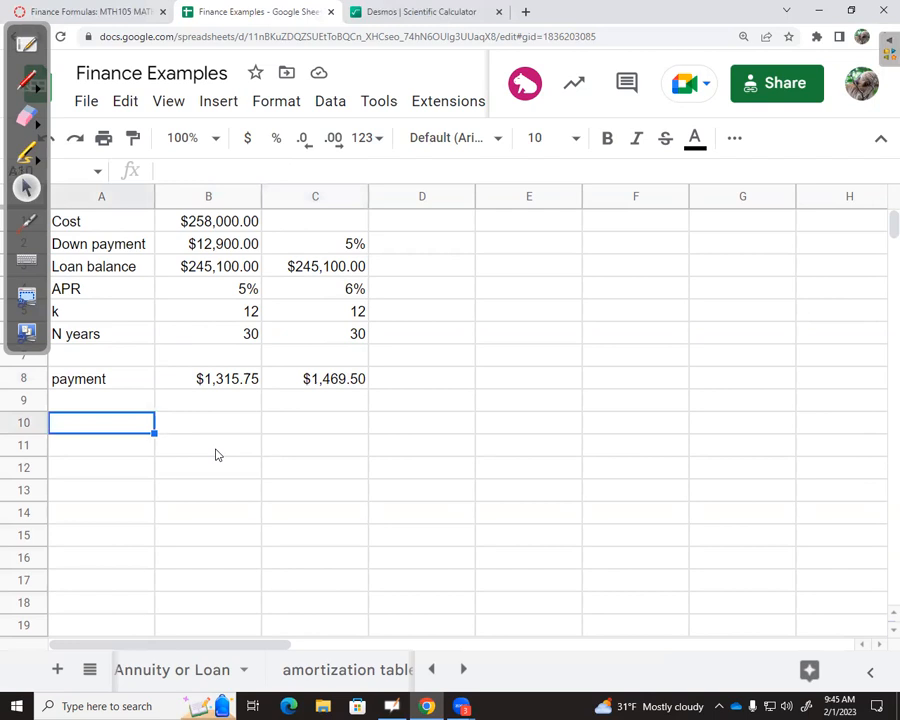
- Label A10 Total Payments and compute B8*B6*B5 for both loans: $473,669.93 and $529,019.40
{"action": "type", "text": "Total"}
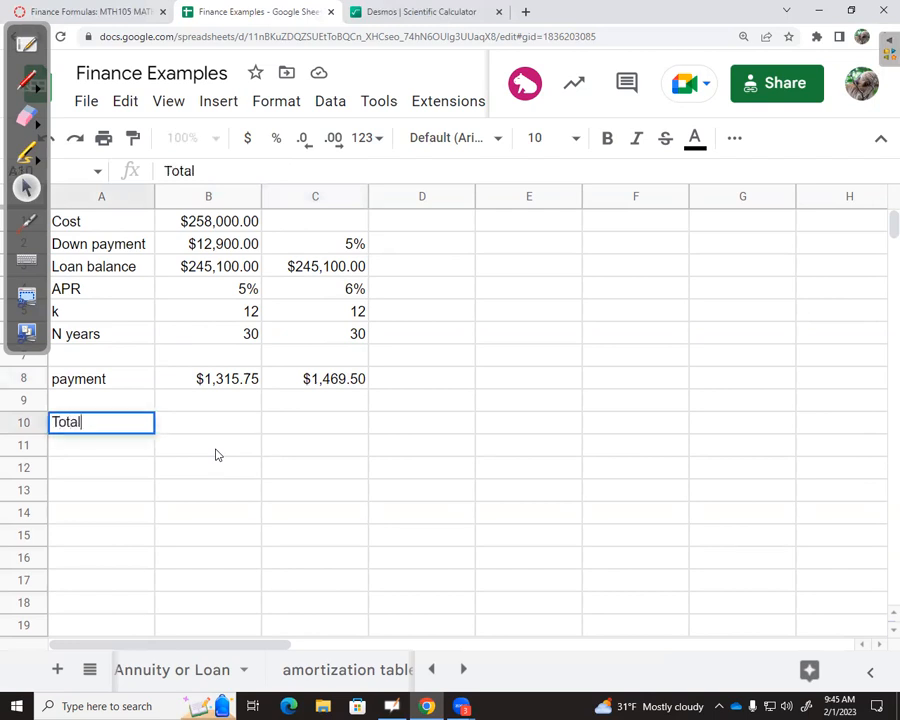
{"action": "type", "text": "Payments"}
{"action": "left_click", "coordinate": [208, 422]}
{"action": "type", "text": "=B8"}
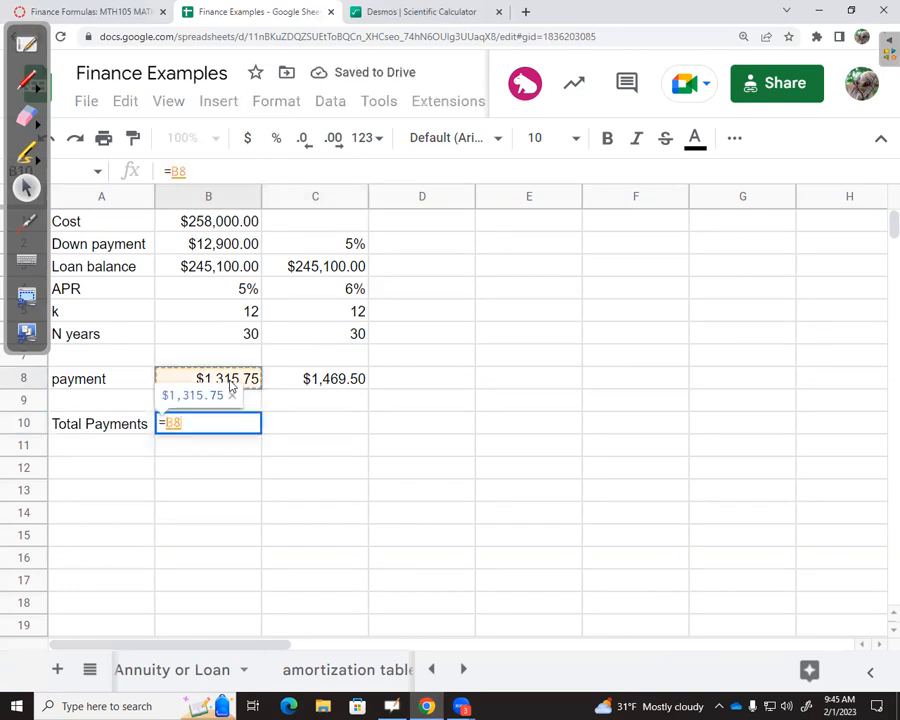
{"action": "left_click", "coordinate": [208, 332]}
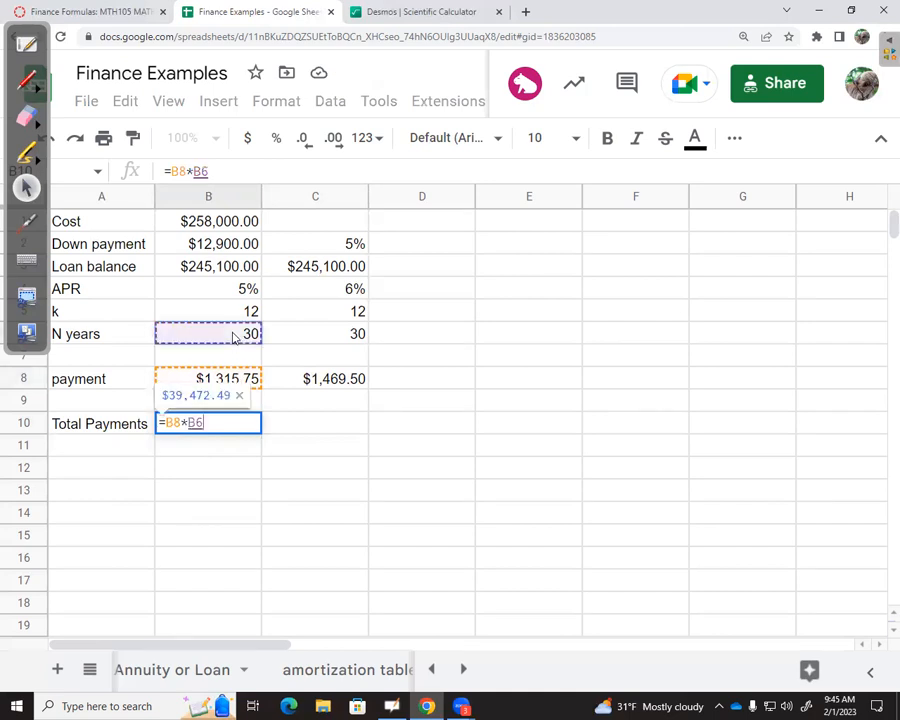
{"action": "type", "text": "*"}
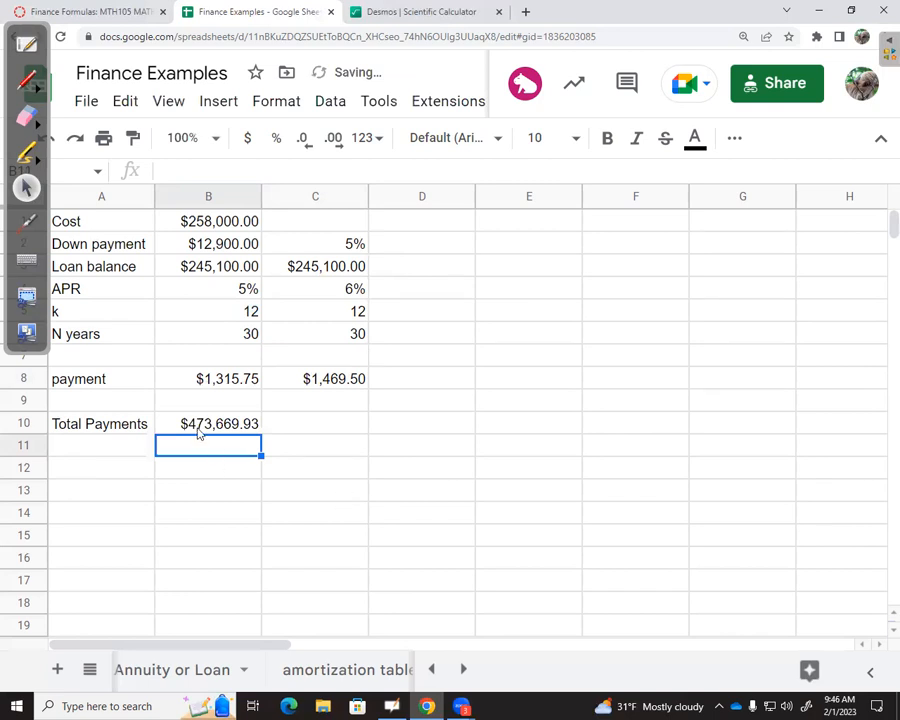
{"action": "left_click", "coordinate": [208, 424]}
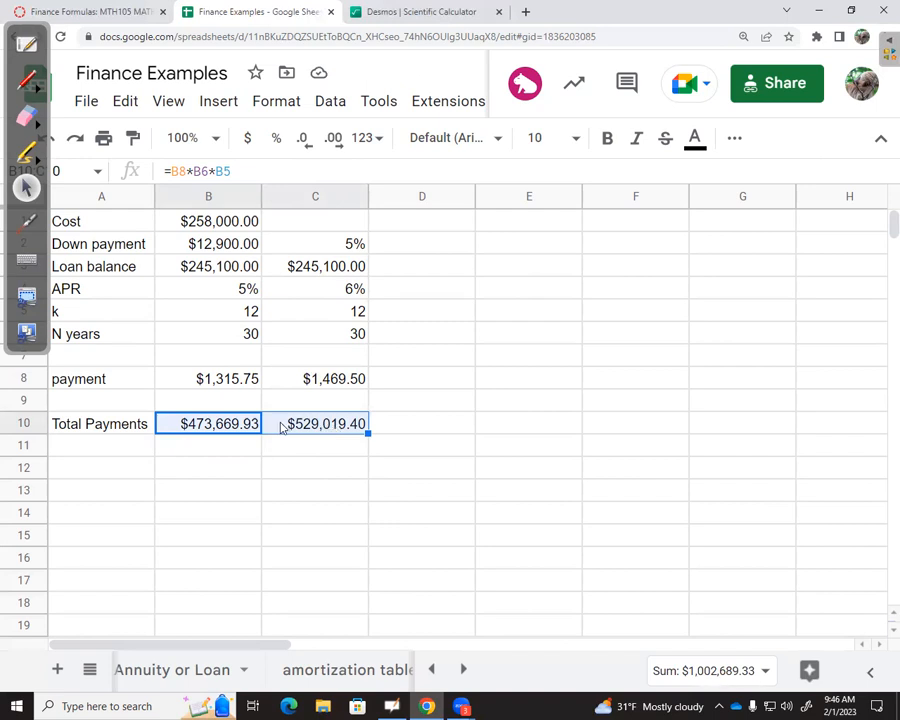
{"action": "left_click", "coordinate": [316, 378]}
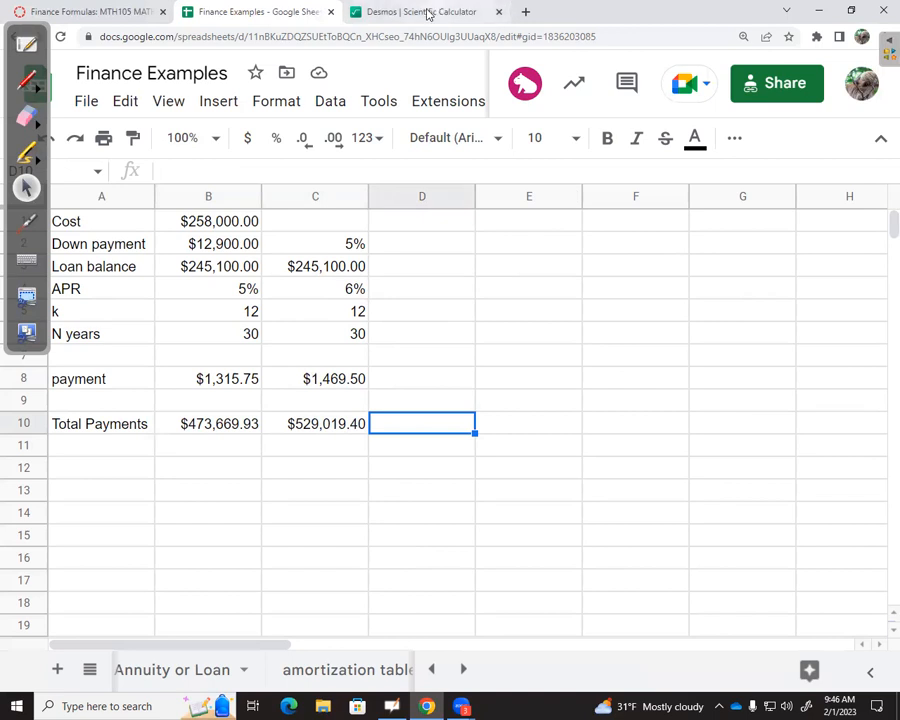
- Review the finance formulas page and spreadsheet values, ending on the Desmos calculator
{"action": "left_click", "coordinate": [428, 12]}
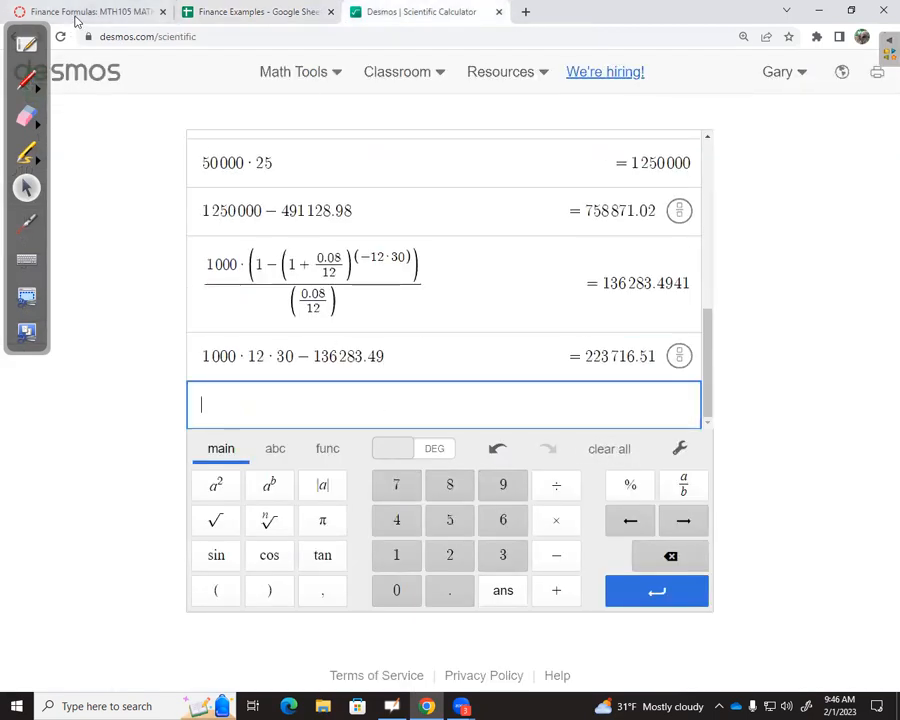
{"action": "left_click", "coordinate": [84, 12]}
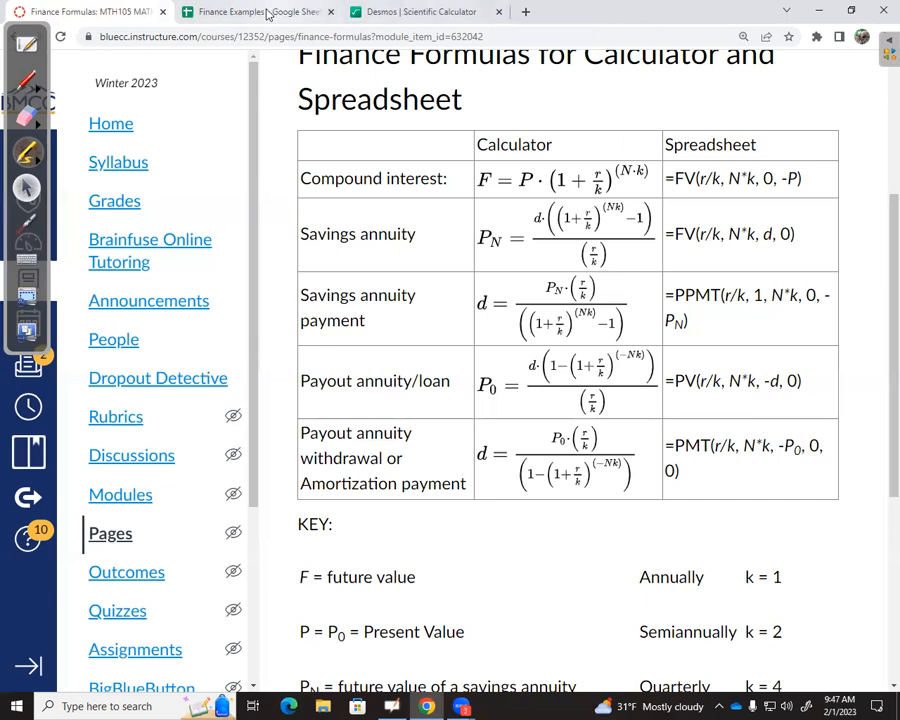
{"action": "left_click", "coordinate": [256, 12]}
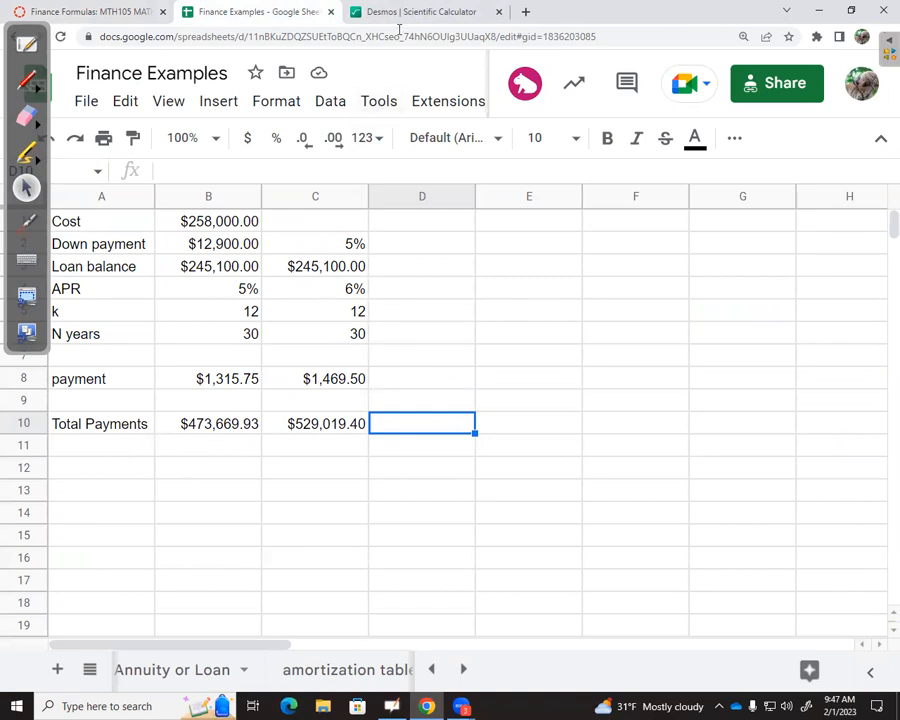
{"action": "left_click", "coordinate": [420, 12]}
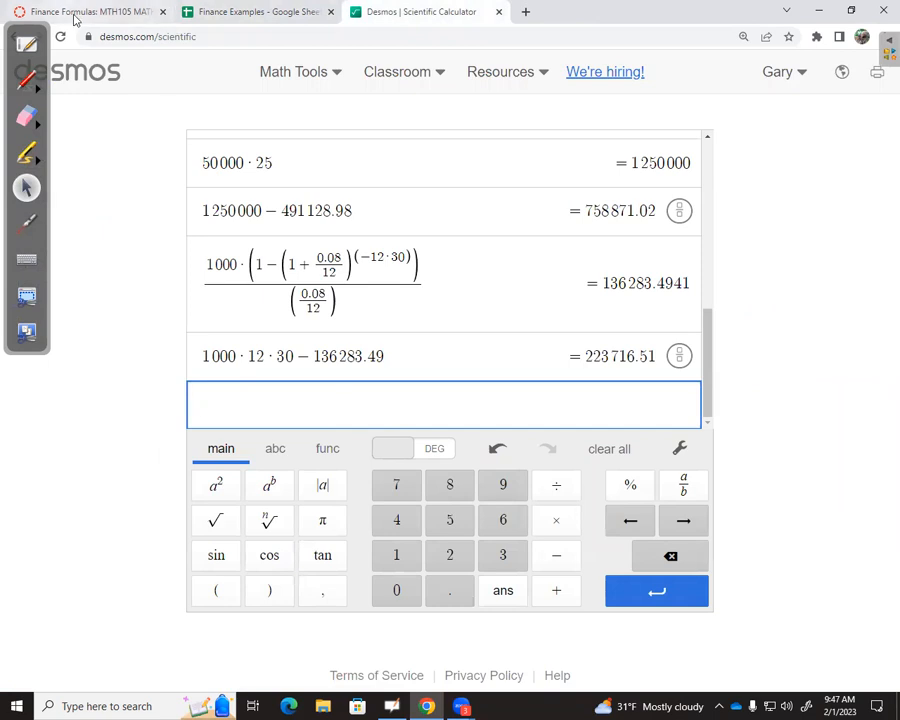
{"action": "left_click", "coordinate": [84, 12]}
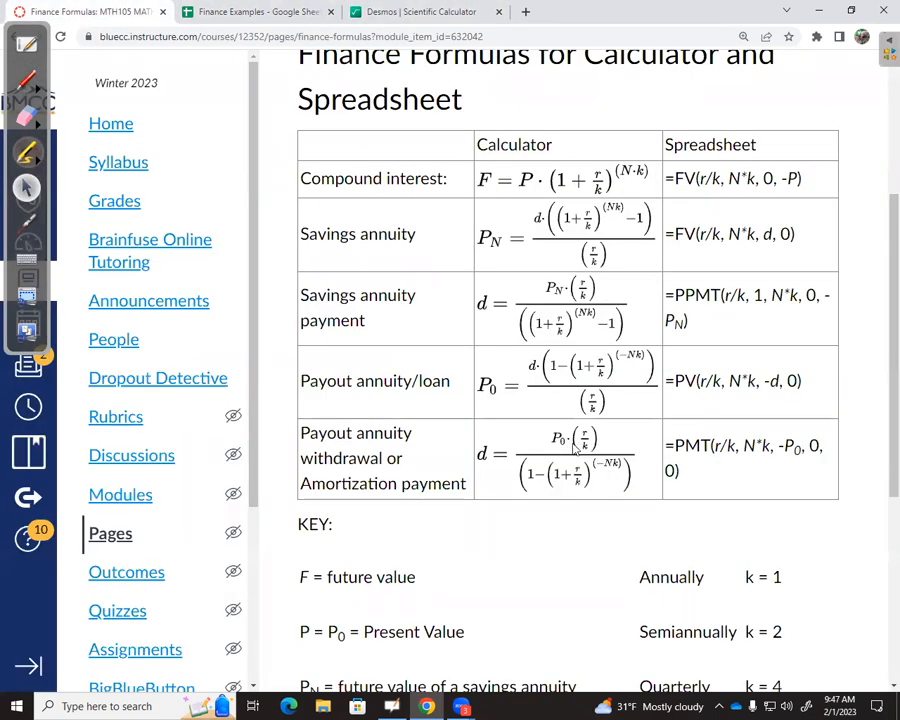
{"action": "left_click", "coordinate": [420, 12]}
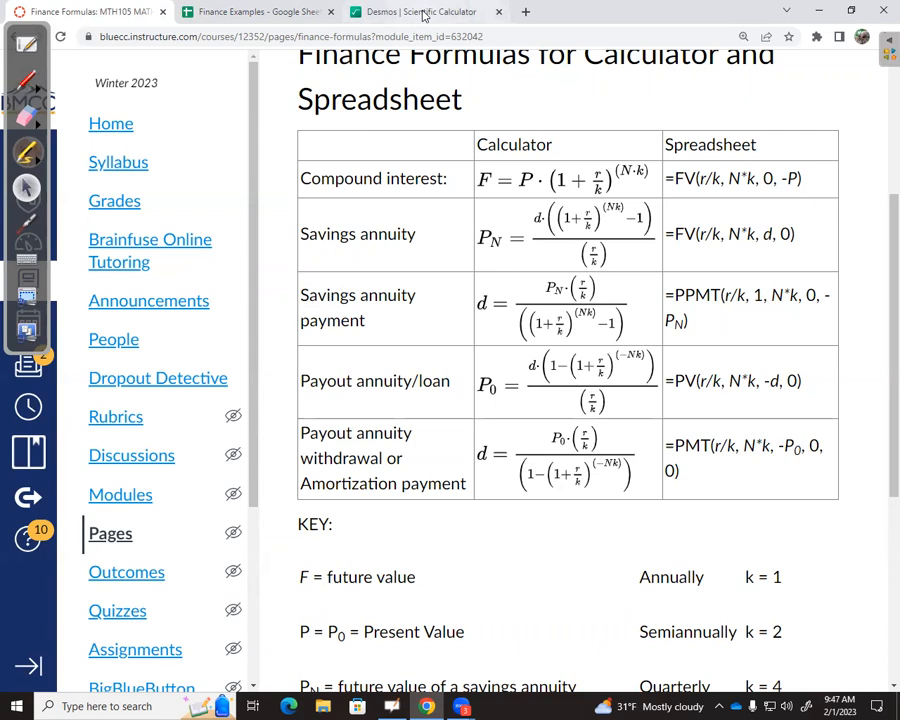
{"action": "left_click", "coordinate": [420, 12]}
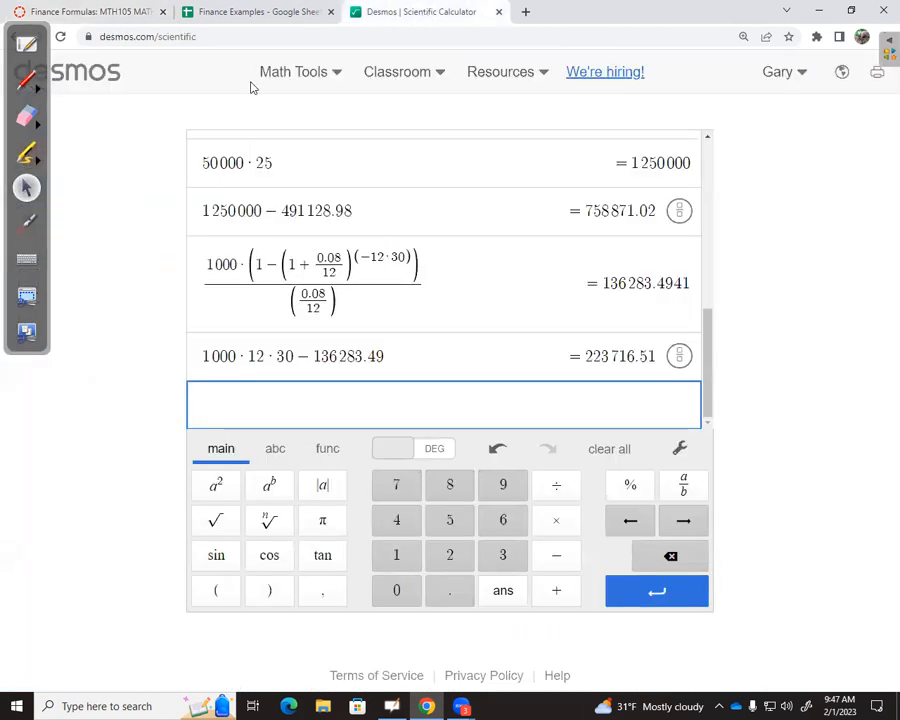
{"action": "left_click", "coordinate": [256, 12]}
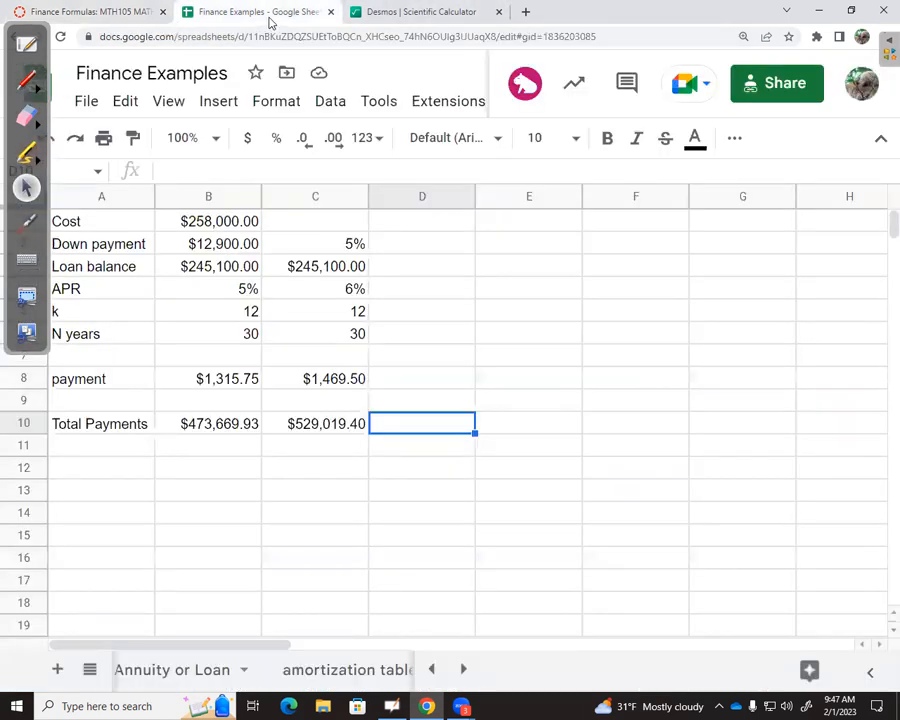
{"action": "left_click", "coordinate": [424, 12]}
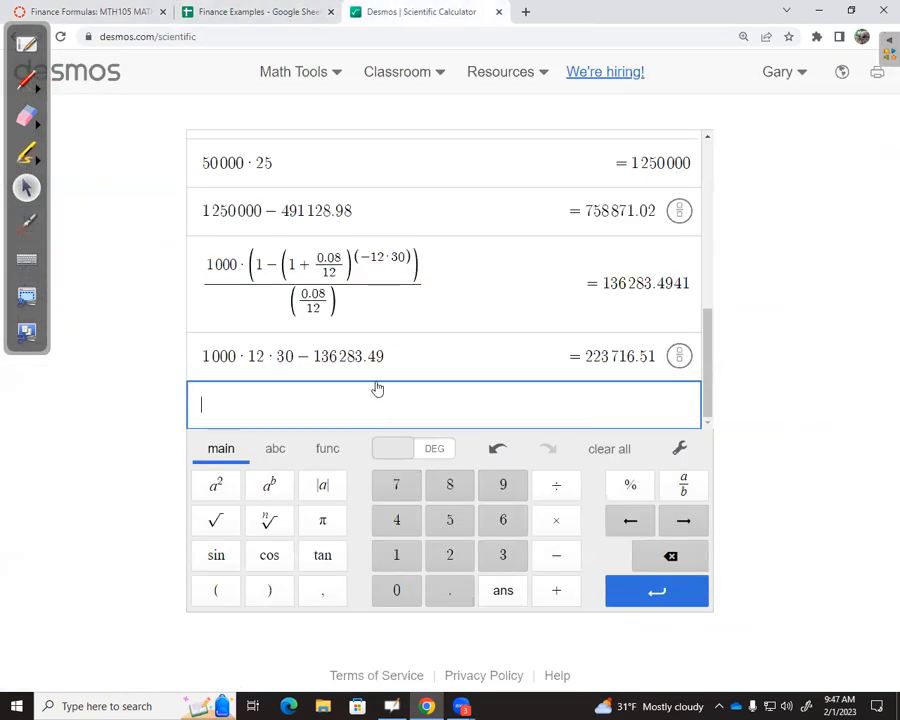
- Evaluate 245100·(0.05/12)/(1−(1+0.05/12)^(−12·30)) to get 1315.749798, matching the sheet
{"action": "type", "text": "245100 · (0.05/12)/"}
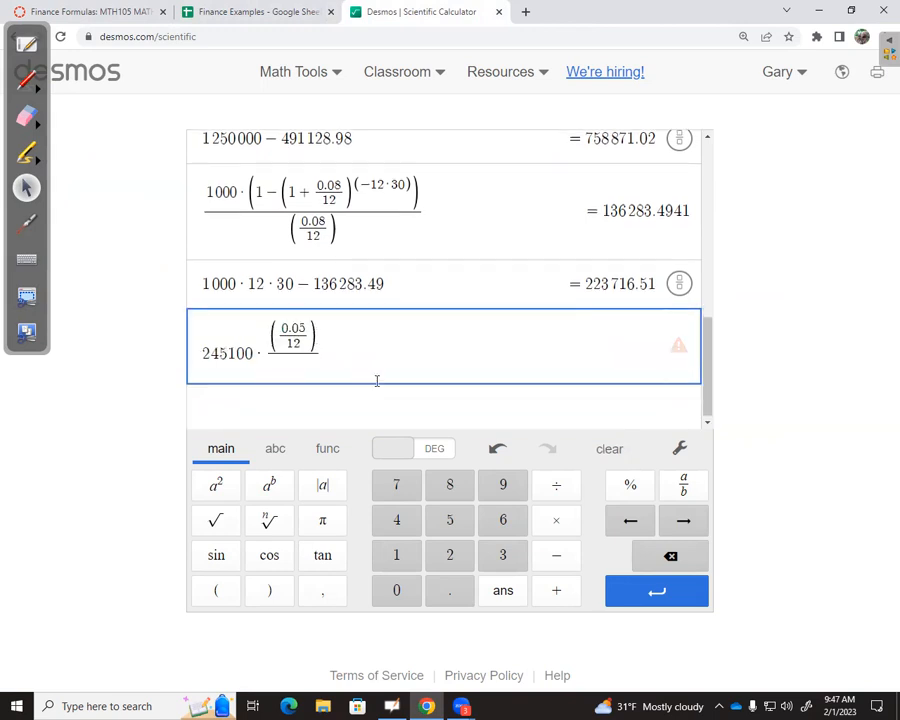
{"action": "type", "text": "(1-"}
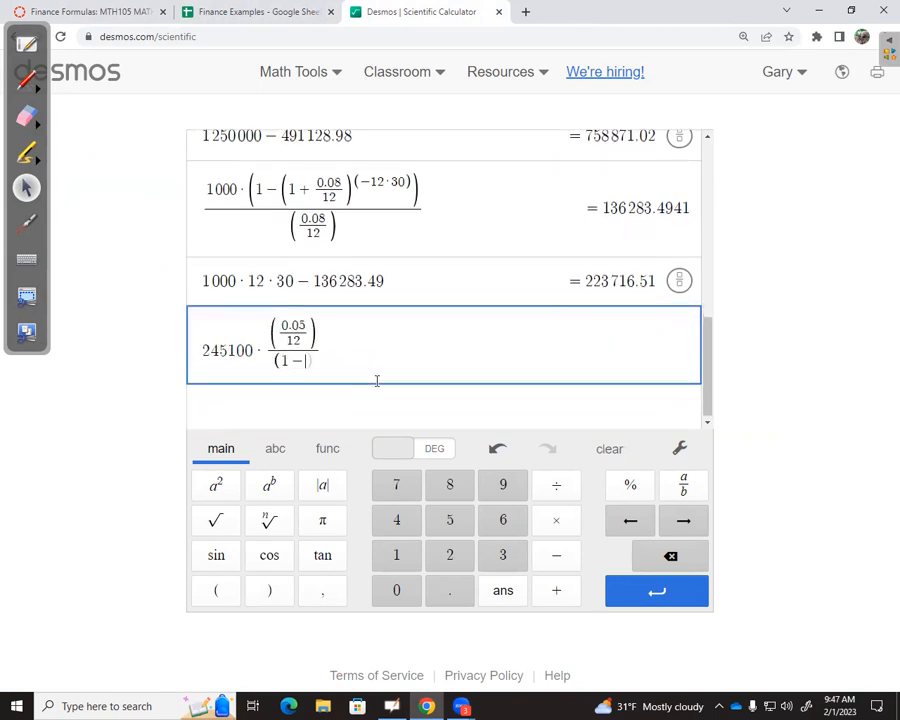
{"action": "type", "text": "(1+"}
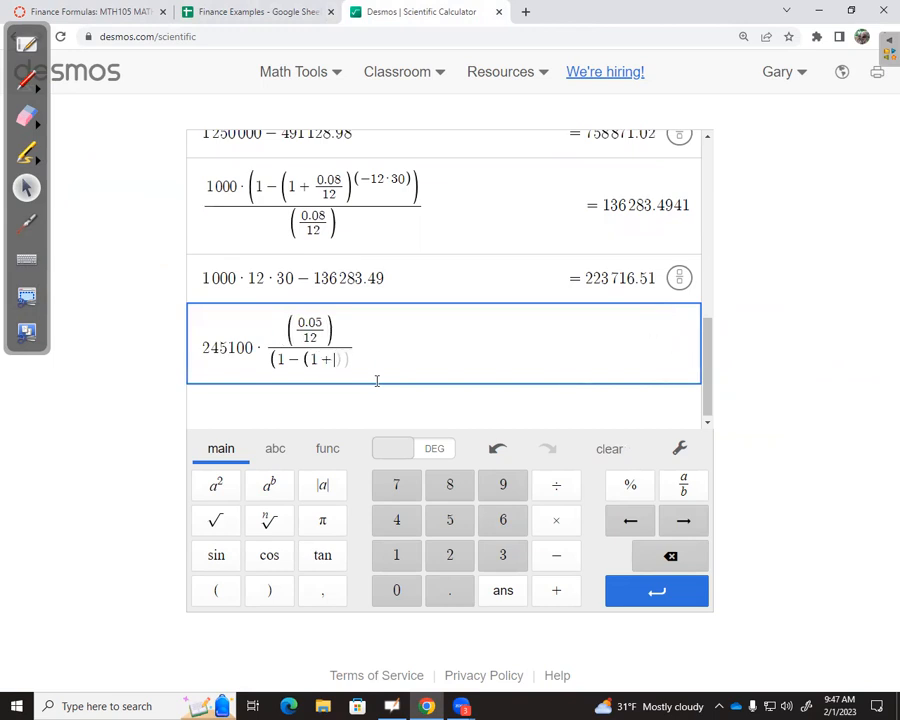
{"action": "type", "text": "0.05/12)^("}
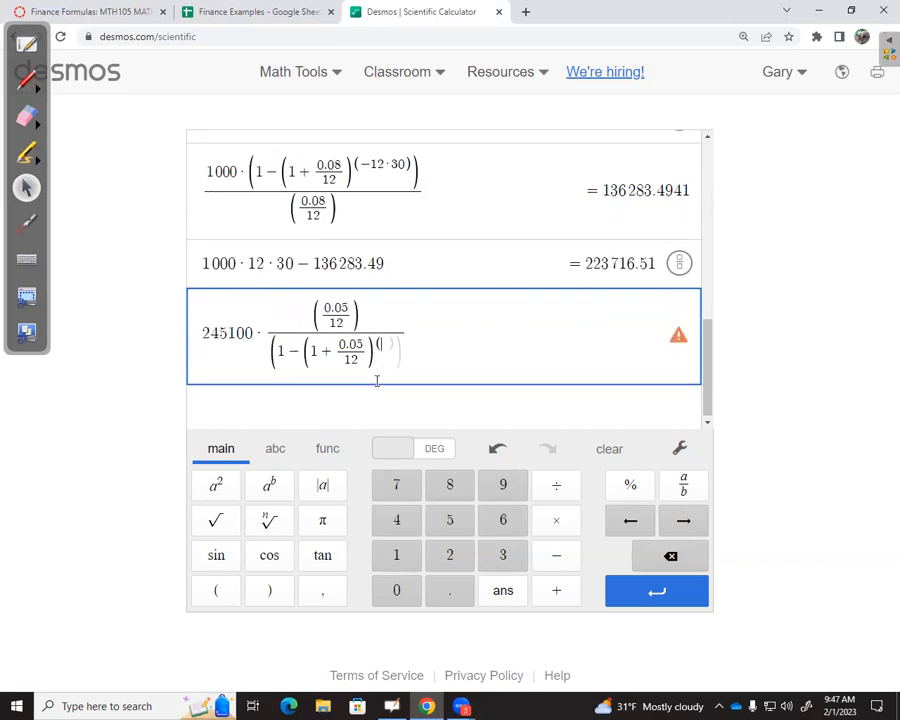
{"action": "type", "text": "-"}
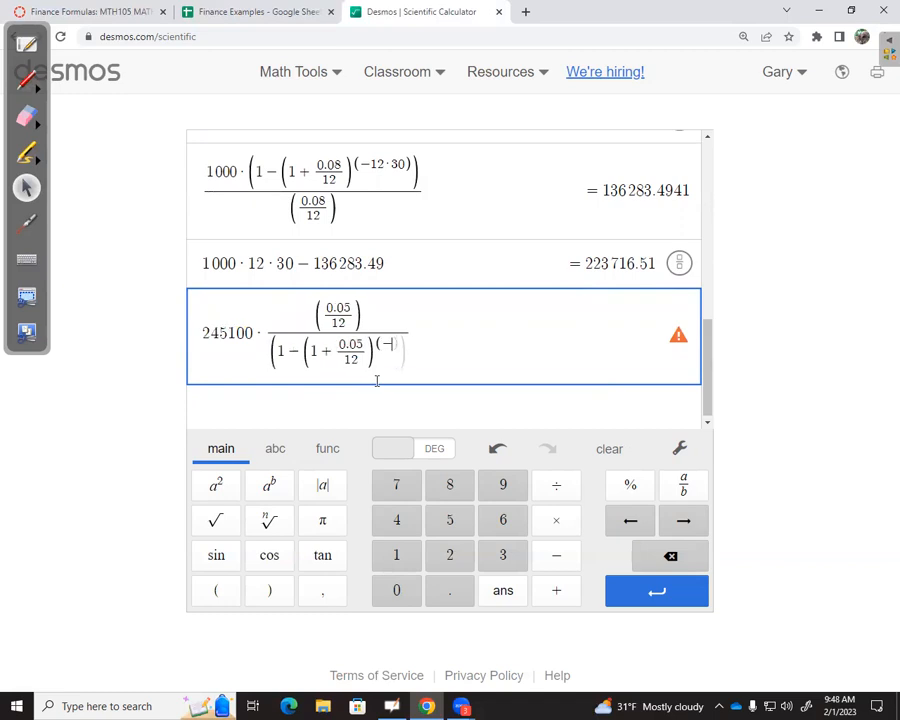
{"action": "type", "text": "2"}
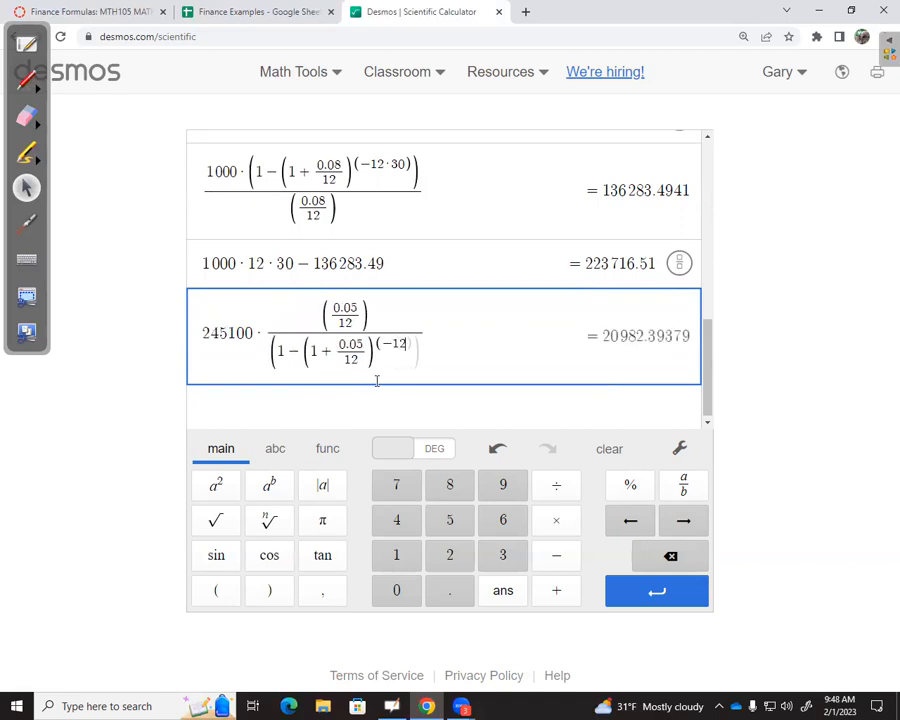
{"action": "type", "text": "·30"}
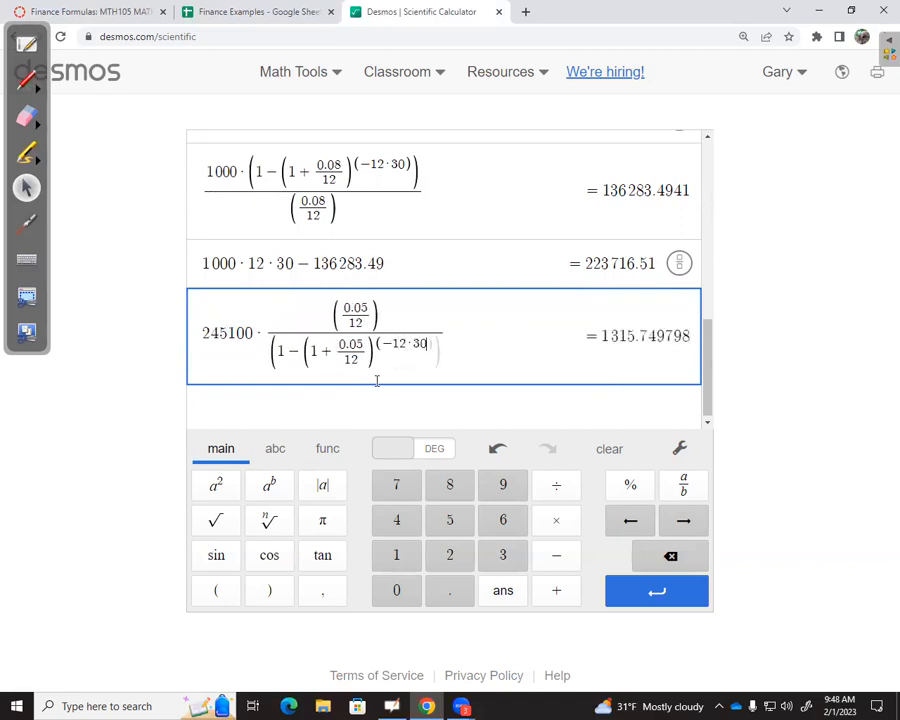